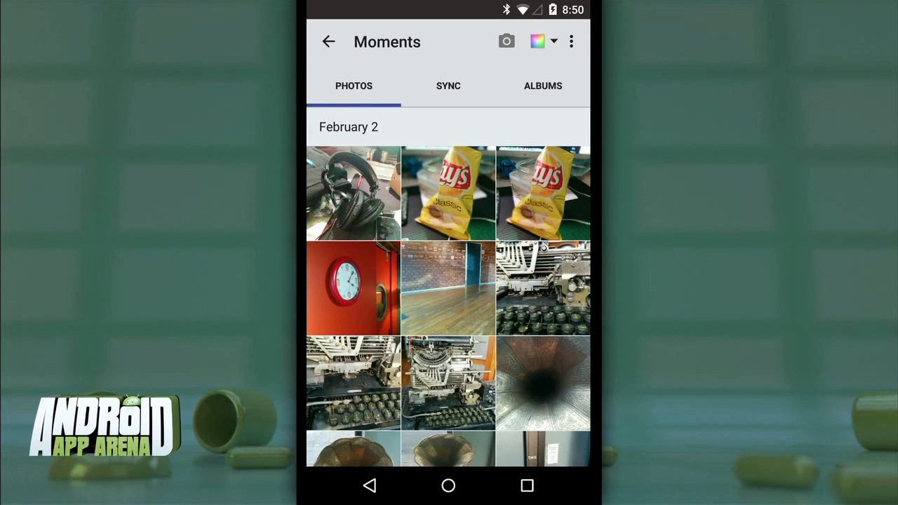
Scroll the Moments grid, return to the main screen, and show the Albums tab with photo counts.
{"action": "scroll", "scroll_direction": "down", "scroll_amount": 3}
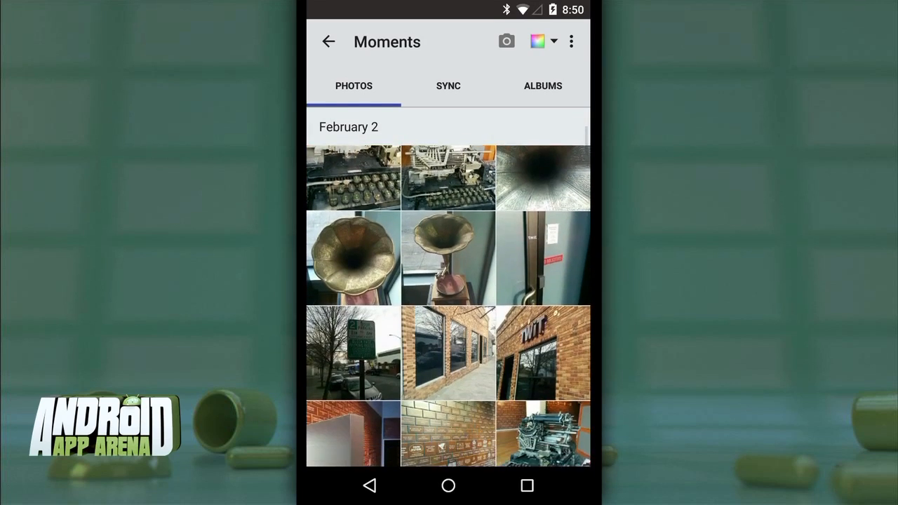
{"action": "scroll", "scroll_direction": "down", "scroll_amount": 3}
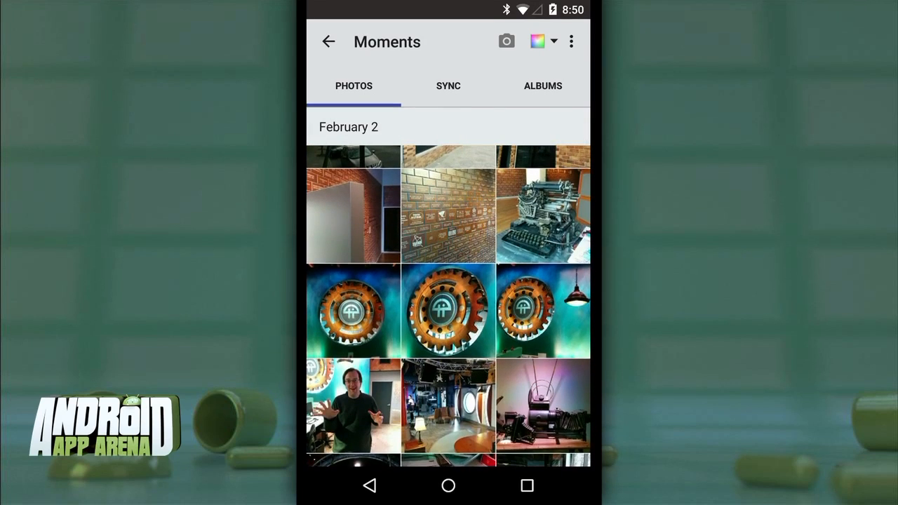
{"action": "left_click", "coordinate": [448, 86]}
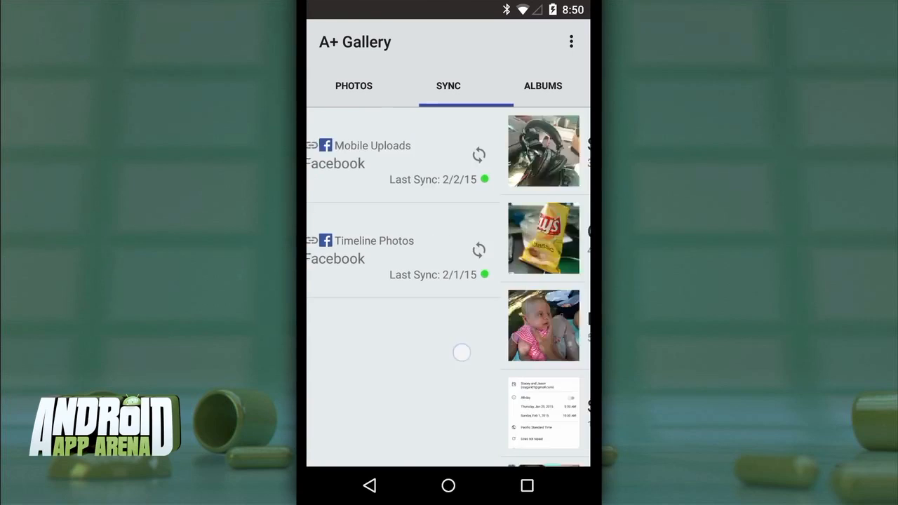
{"action": "left_click", "coordinate": [543, 86]}
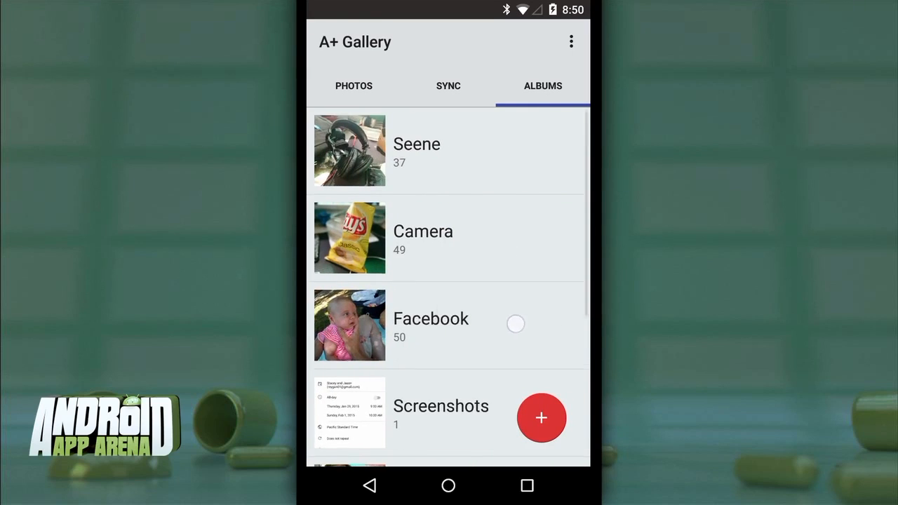
Scroll the album list and go back to the February 2 Moments photos.
{"action": "scroll", "scroll_direction": "down", "scroll_amount": 3}
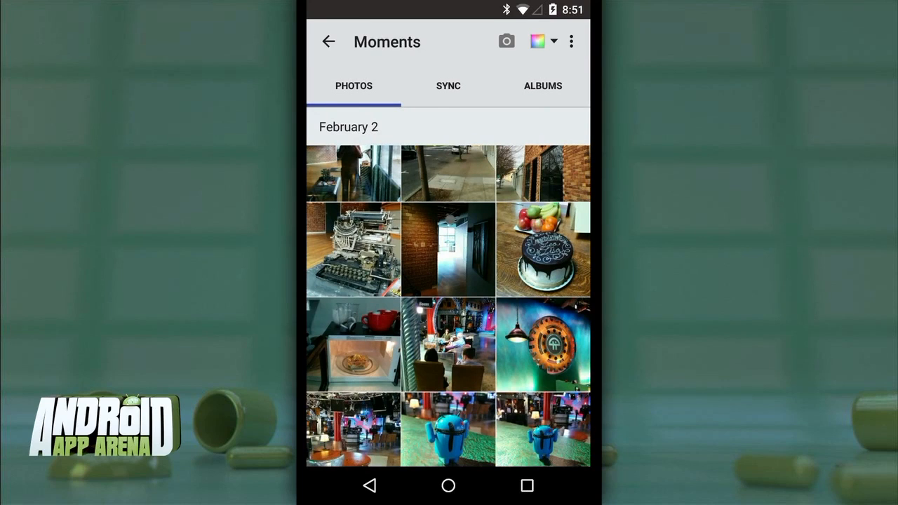
{"action": "left_click", "coordinate": [543, 40]}
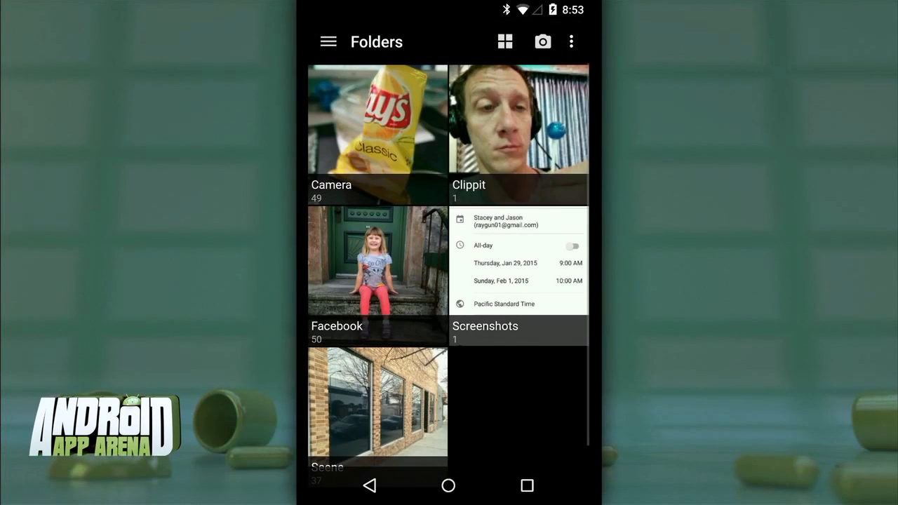
Browse QuickPic's addable cloud album, cloud drive and subscription services from the side menu.
{"action": "left_click", "coordinate": [327, 42]}
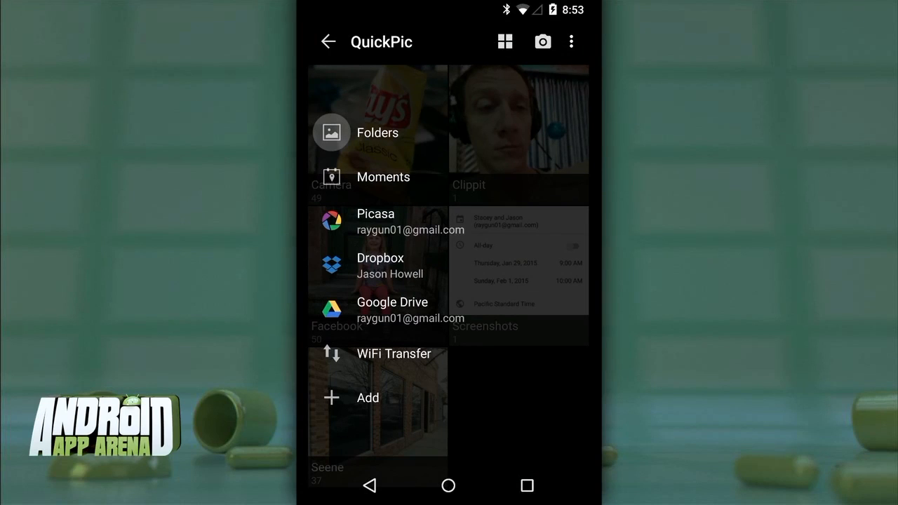
{"action": "left_click", "coordinate": [368, 398]}
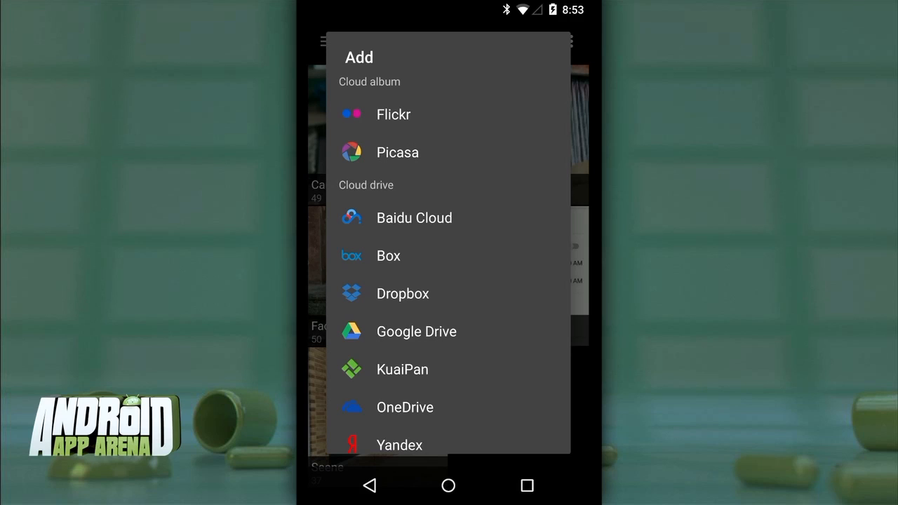
{"action": "scroll", "scroll_direction": "down", "scroll_amount": 3}
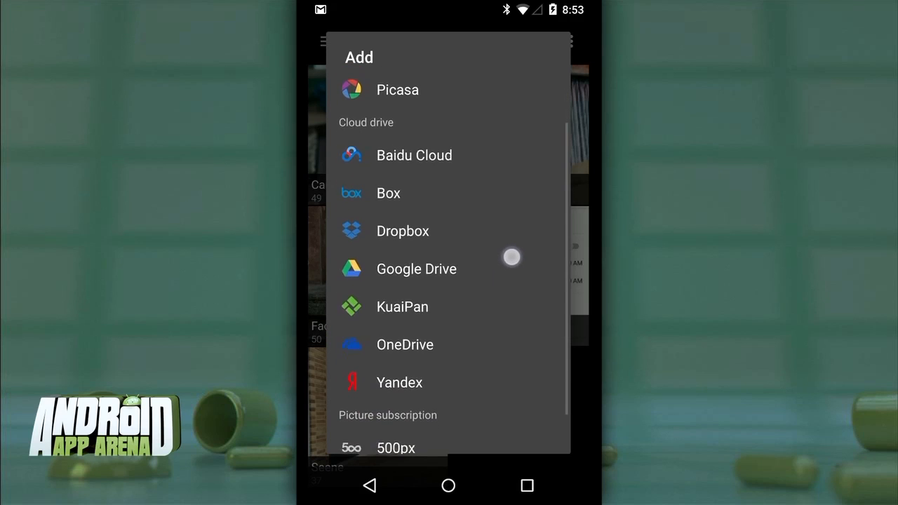
{"action": "scroll", "scroll_direction": "down", "scroll_amount": 3}
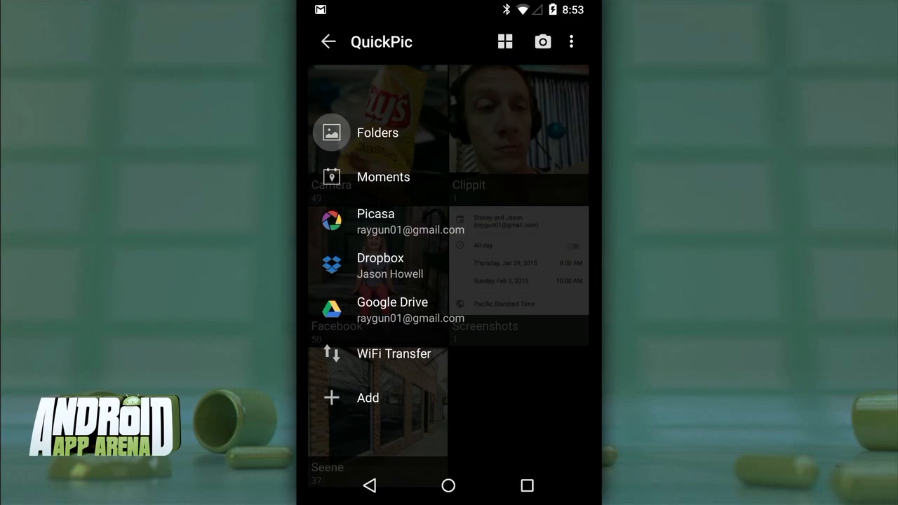
Rotate a photo a half turn in QuickPic's editor.
{"action": "left_click", "coordinate": [381, 265]}
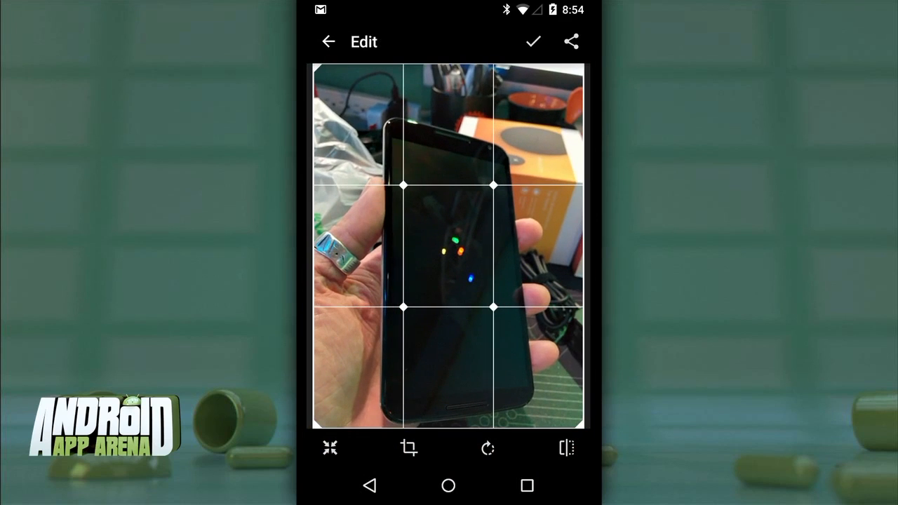
{"action": "left_click", "coordinate": [487, 448]}
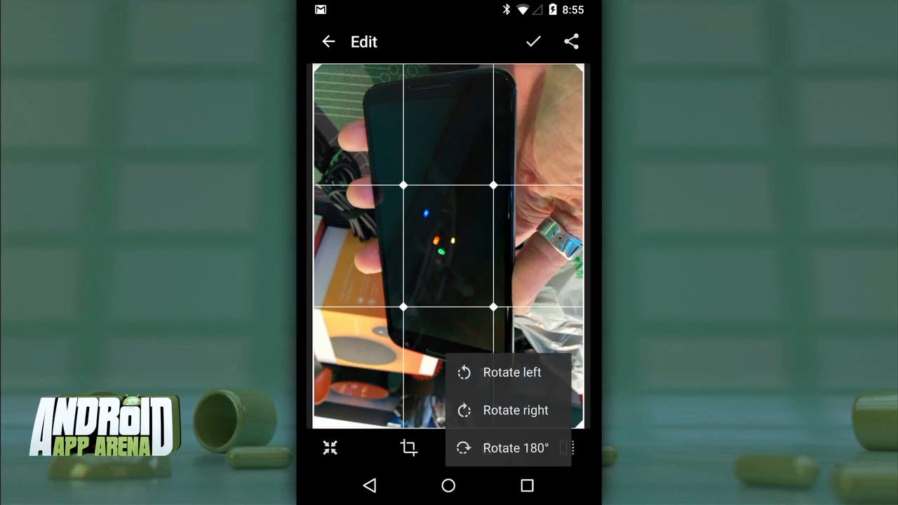
{"action": "left_click", "coordinate": [515, 447]}
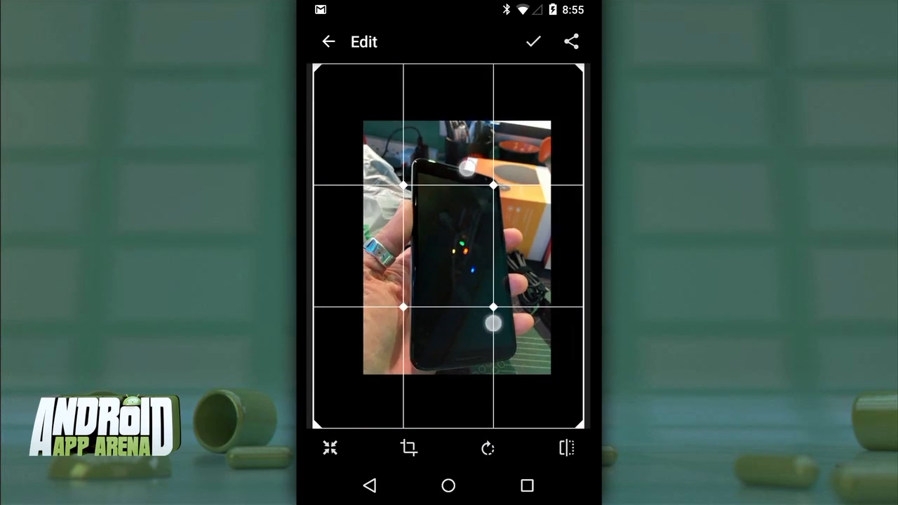
Leave the editor, visit WiFi Transfer, and return to the 49-item Camera album.
{"action": "left_click", "coordinate": [328, 41]}
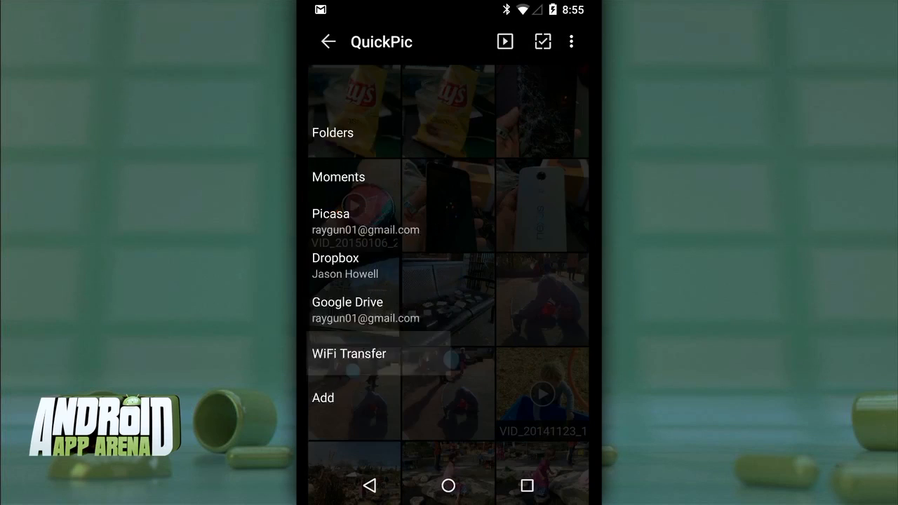
{"action": "left_click", "coordinate": [348, 354]}
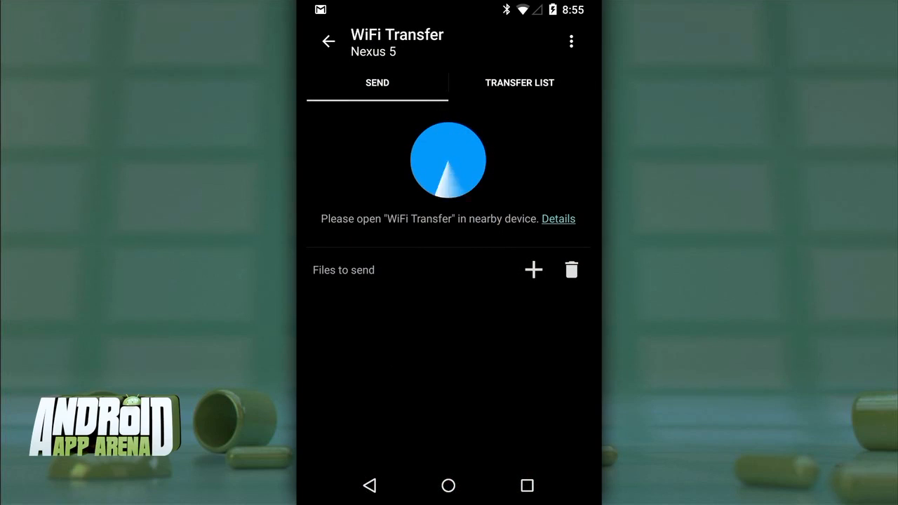
{"action": "left_click", "coordinate": [533, 270]}
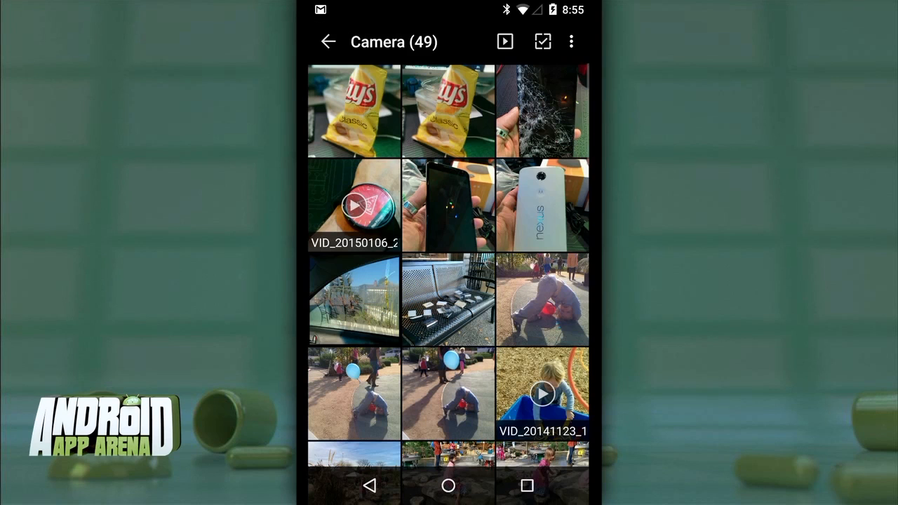
Browse QuickPic's colour theme options in Settings.
{"action": "left_click", "coordinate": [354, 111]}
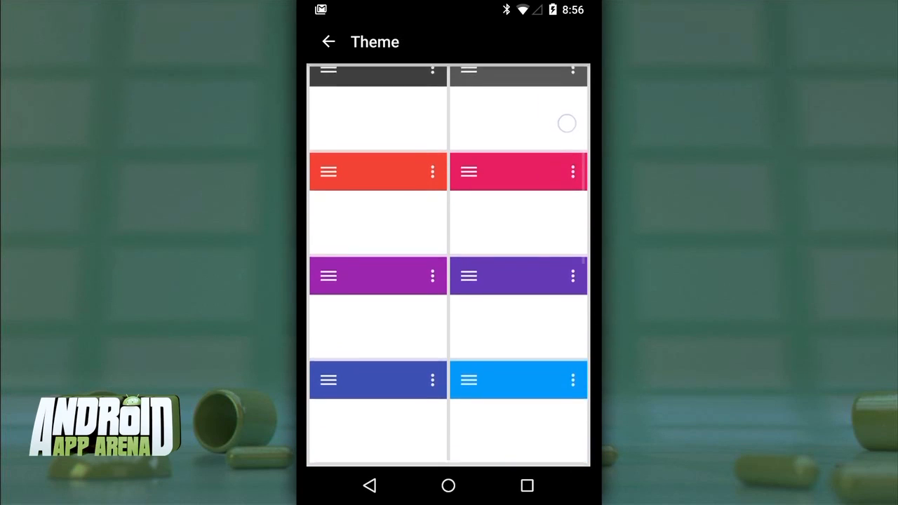
{"action": "scroll", "scroll_direction": "down", "scroll_amount": 3}
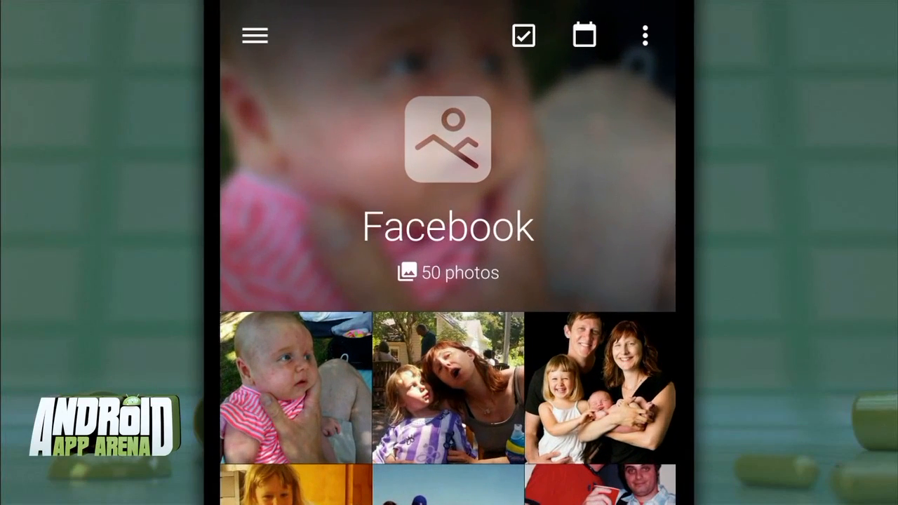
Set the cracked-screen photo as the Camera album cover and show the device album list.
{"action": "left_click", "coordinate": [254, 36]}
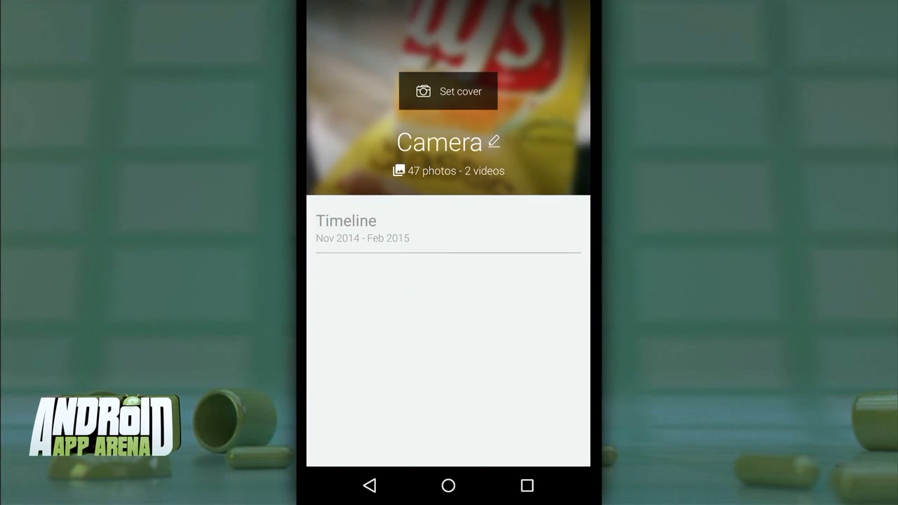
{"action": "left_click", "coordinate": [447, 91]}
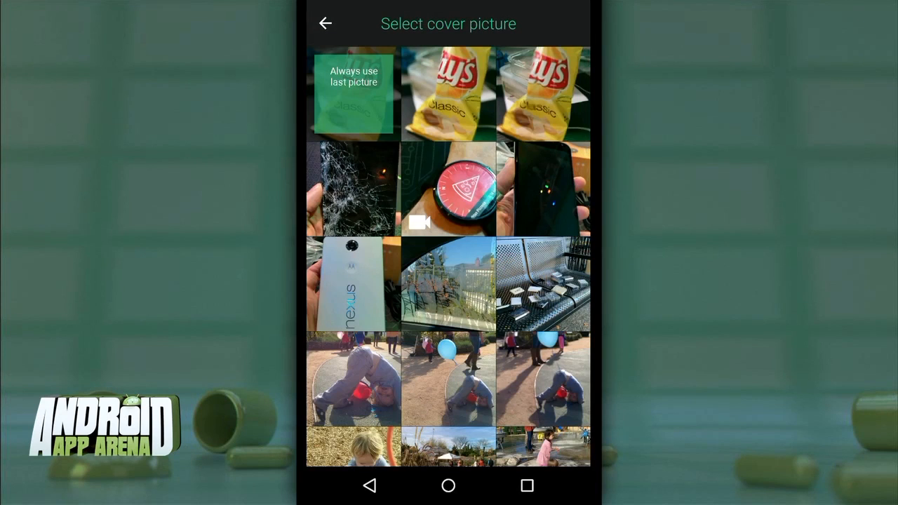
{"action": "left_click", "coordinate": [324, 23]}
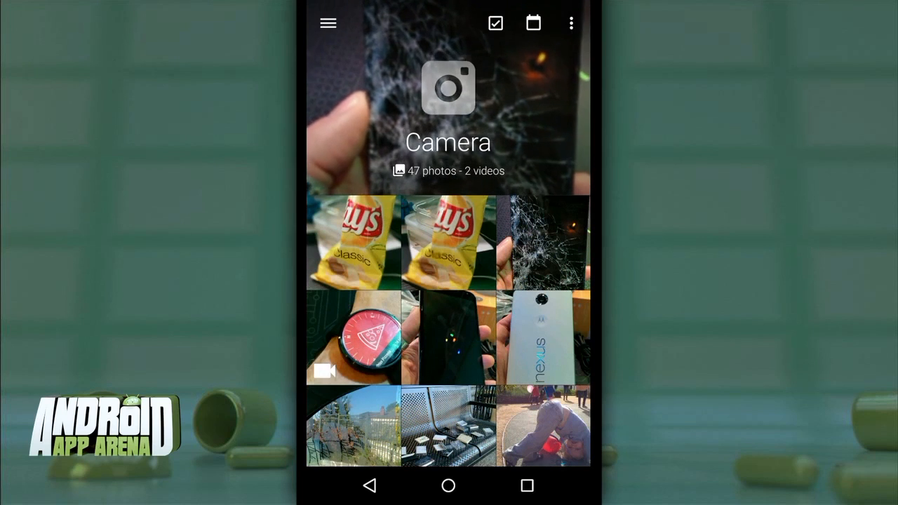
{"action": "left_click", "coordinate": [327, 23]}
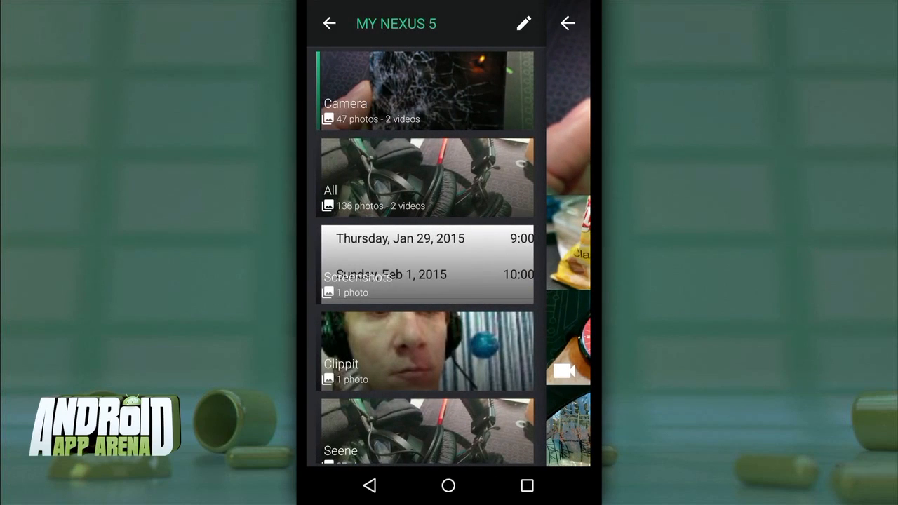
Hide the calendar-screenshot album in Manage albums and confirm.
{"action": "scroll", "scroll_direction": "down", "scroll_amount": 3}
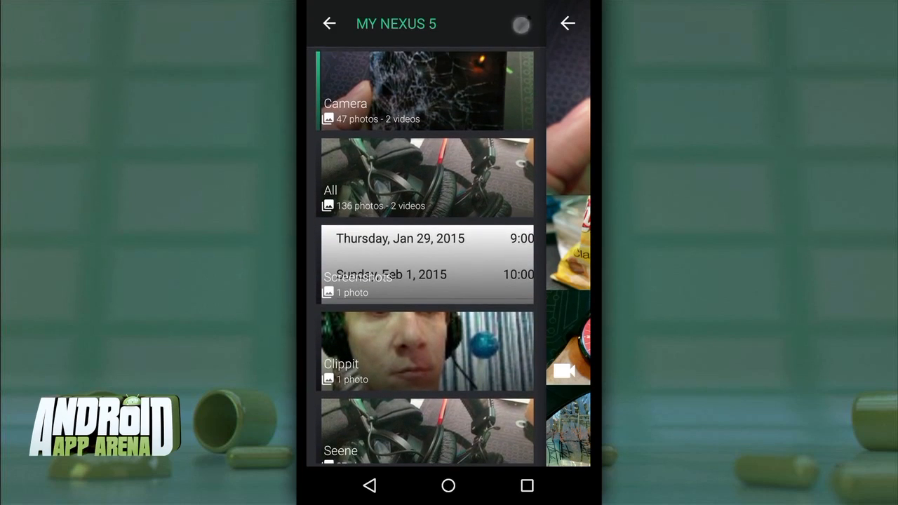
{"action": "left_click", "coordinate": [521, 23]}
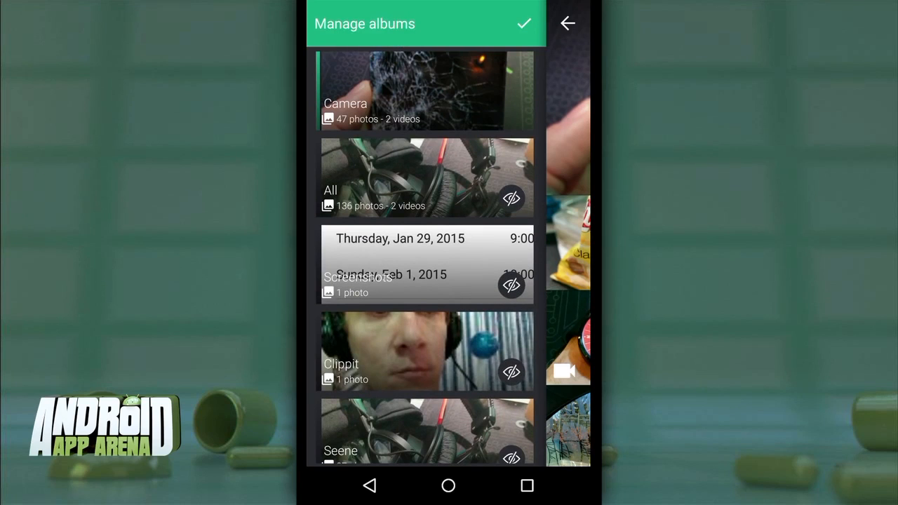
{"action": "left_click", "coordinate": [512, 284]}
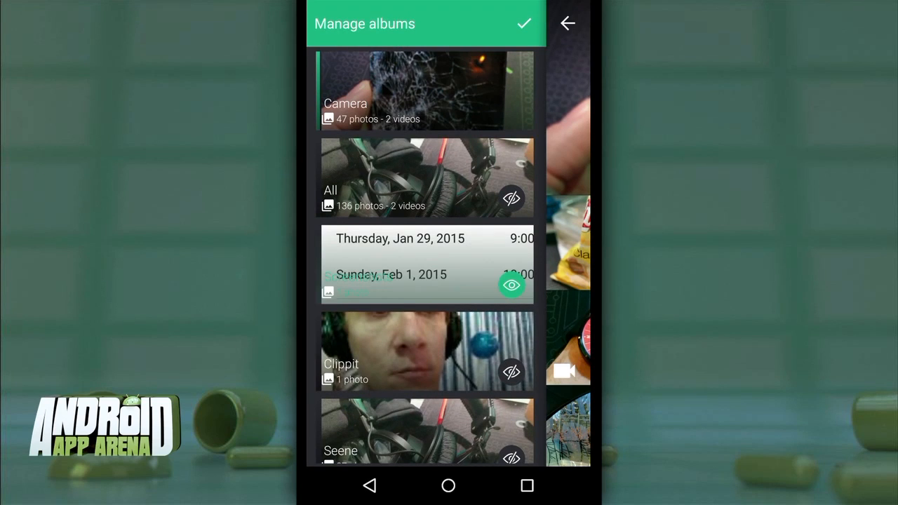
{"action": "left_click", "coordinate": [523, 24]}
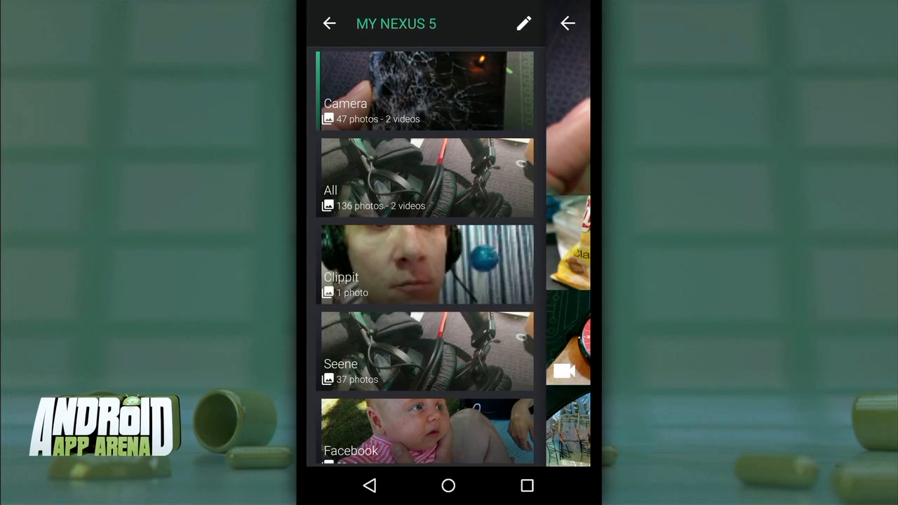
Open the Camera album, then apply and clear the photos-only filter.
{"action": "left_click", "coordinate": [424, 90]}
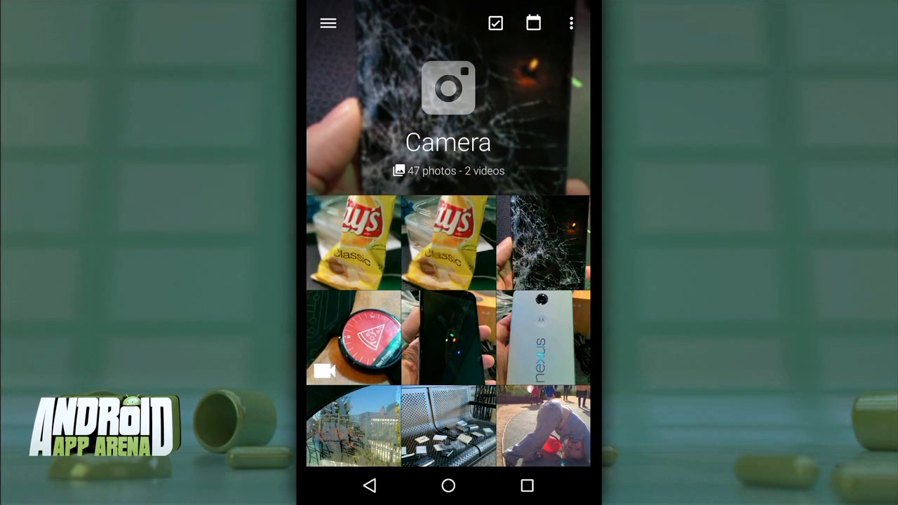
{"action": "left_click", "coordinate": [327, 24]}
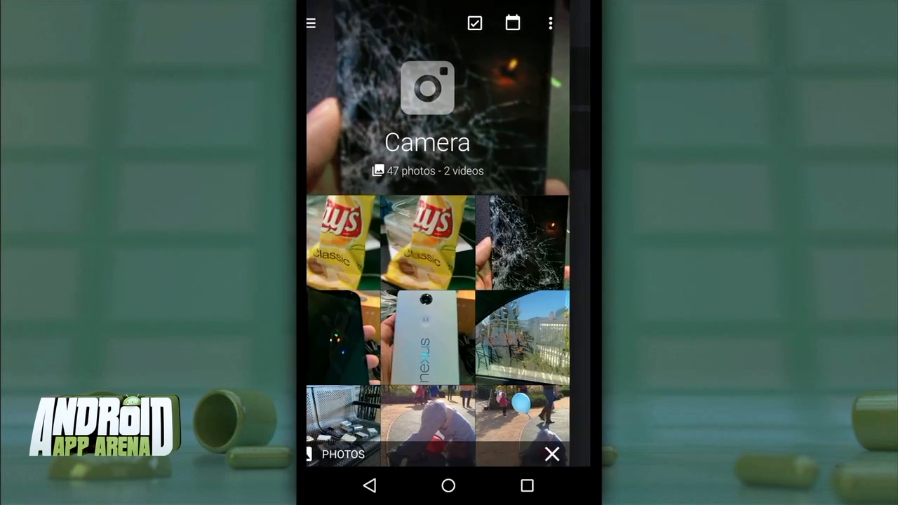
{"action": "left_click", "coordinate": [551, 24]}
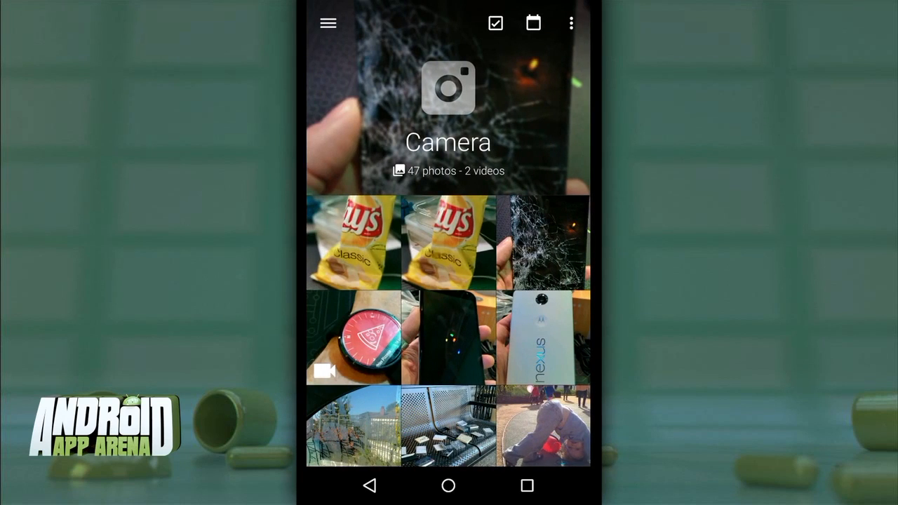
{"action": "left_click", "coordinate": [543, 337]}
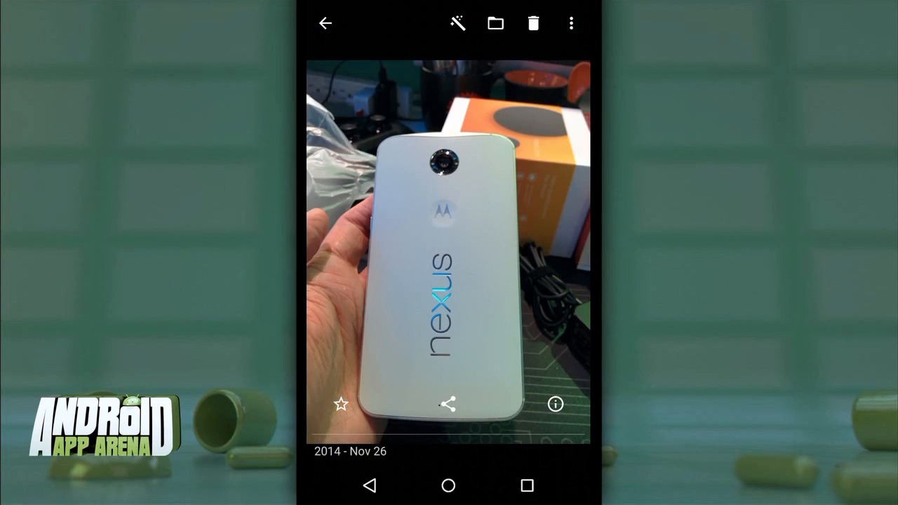
{"action": "left_click", "coordinate": [448, 404]}
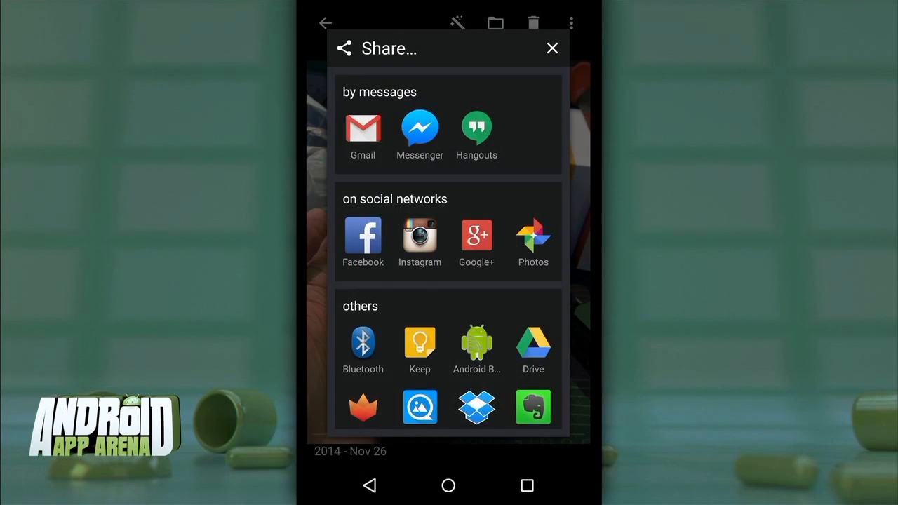
{"action": "scroll", "scroll_direction": "down", "scroll_amount": 3}
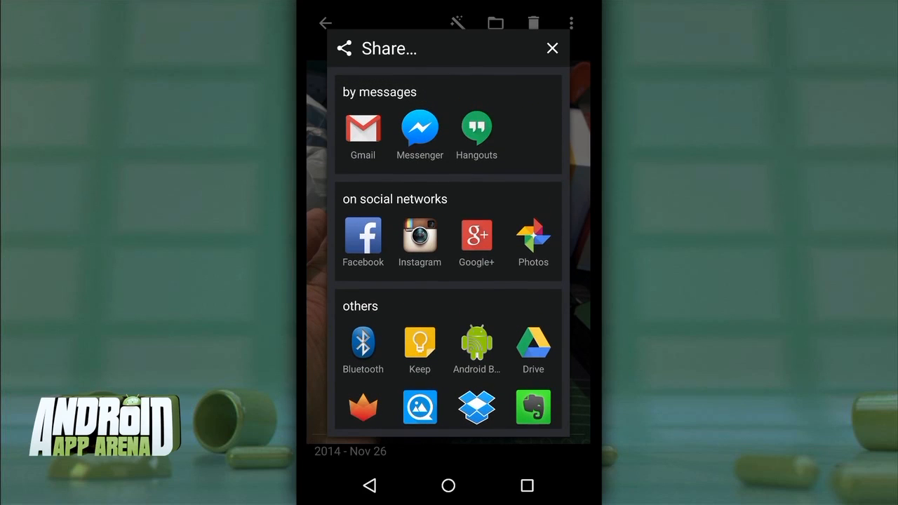
{"action": "left_click", "coordinate": [552, 48]}
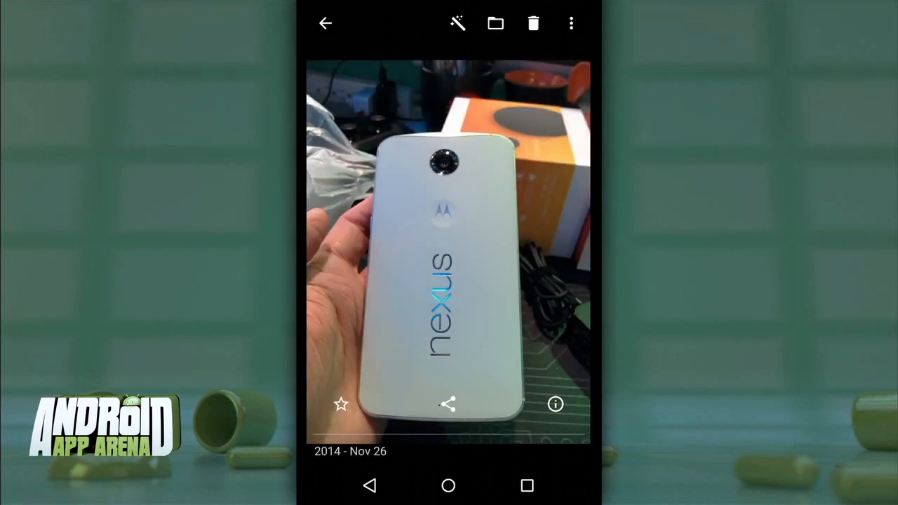
{"action": "left_click", "coordinate": [447, 403]}
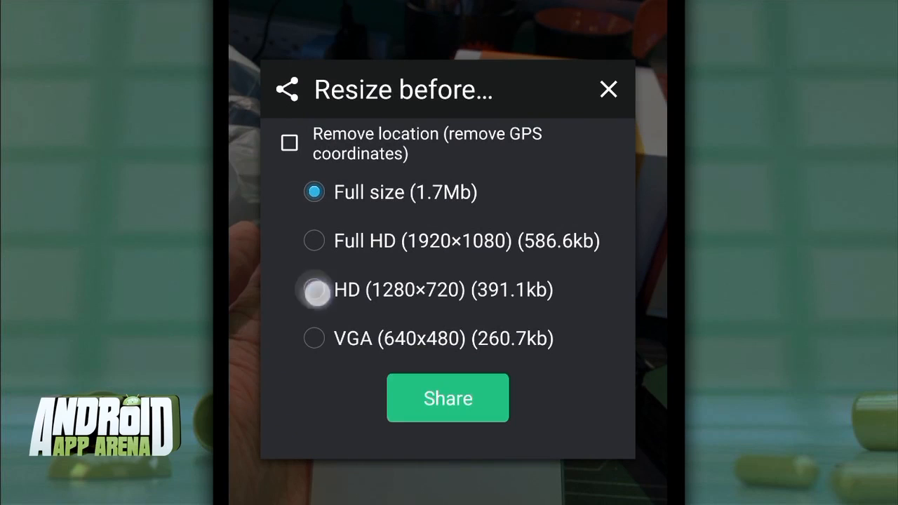
{"action": "left_click", "coordinate": [313, 290]}
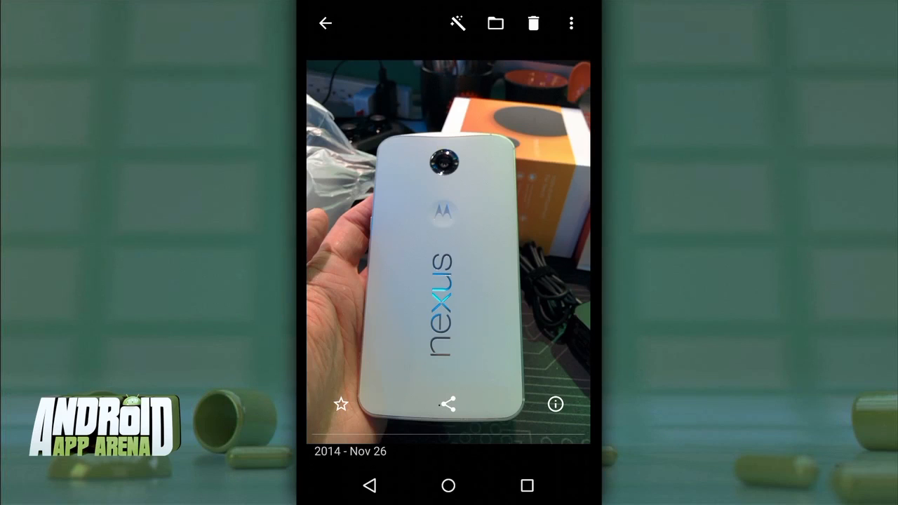
{"action": "left_click", "coordinate": [325, 23]}
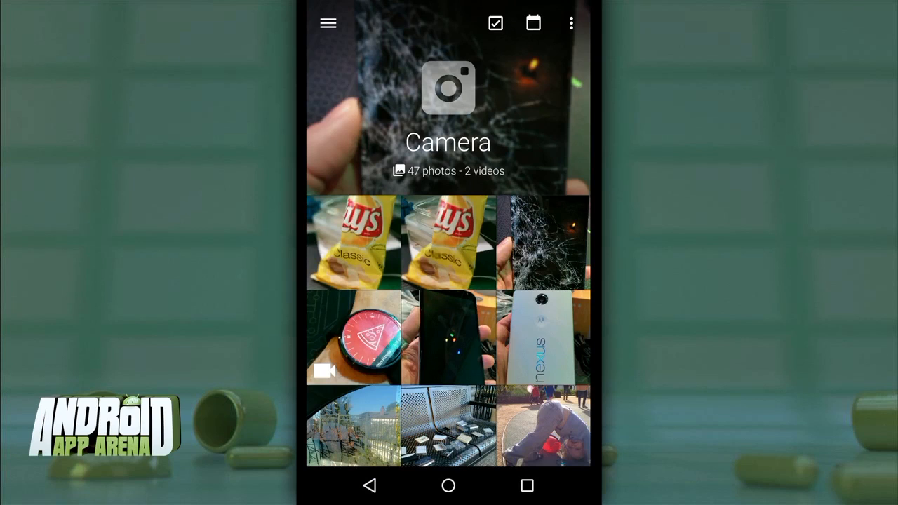
Switch Piktures' Camera album to calendar view and scroll through the months.
{"action": "left_click", "coordinate": [533, 24]}
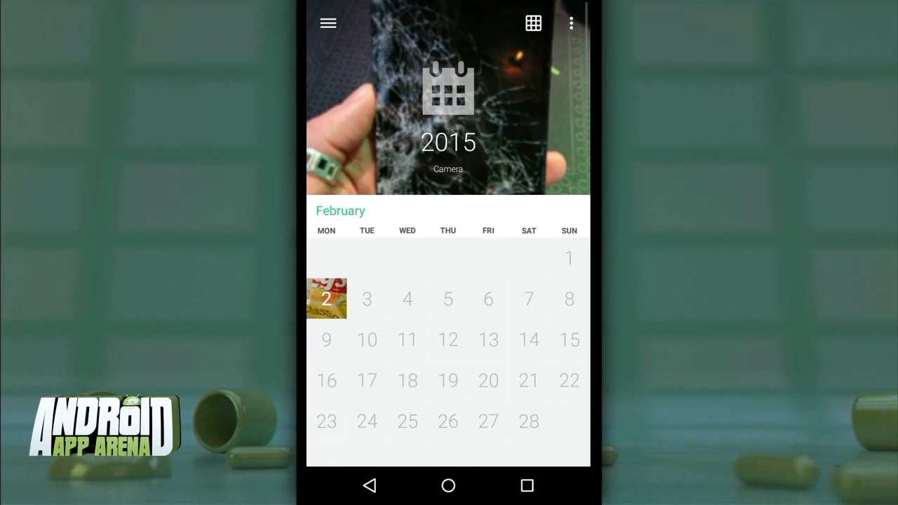
{"action": "scroll", "scroll_direction": "down", "scroll_amount": 3}
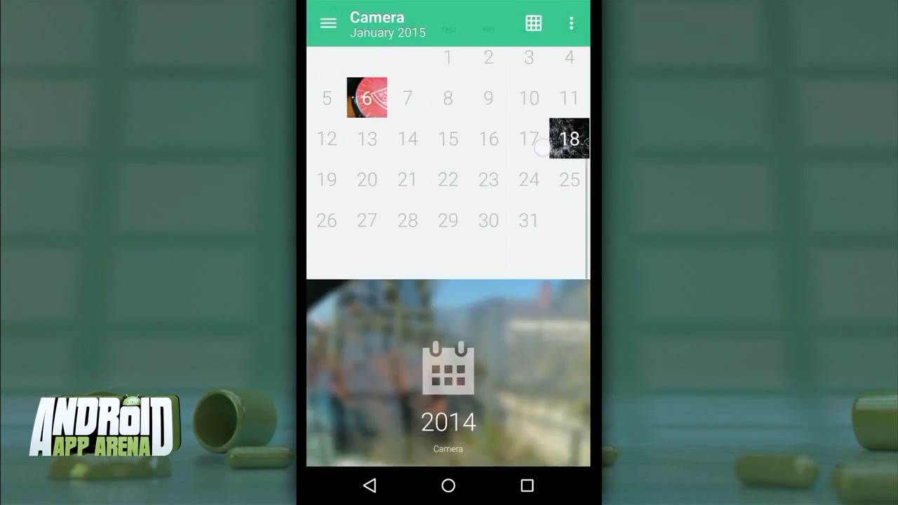
{"action": "scroll", "scroll_direction": "down", "scroll_amount": 3}
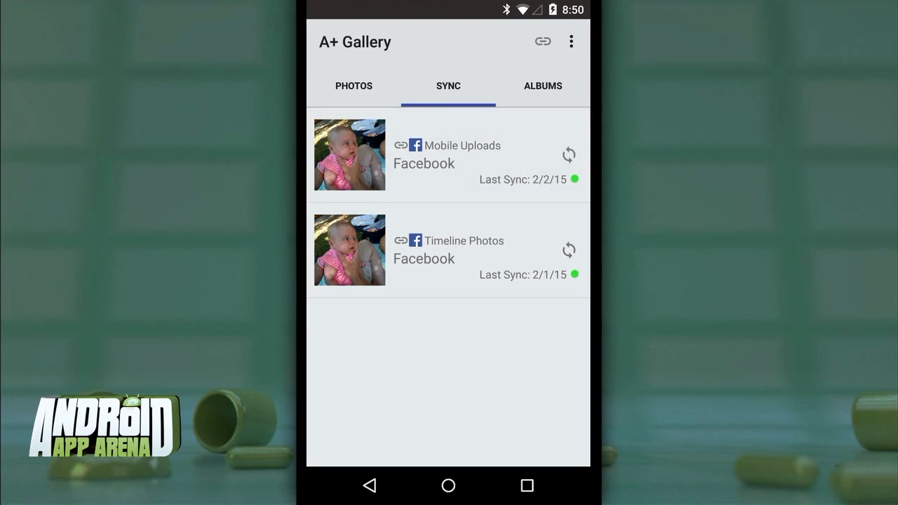
Show A+ Gallery's Albums tab, including the synced Facebook album.
{"action": "left_click", "coordinate": [542, 86]}
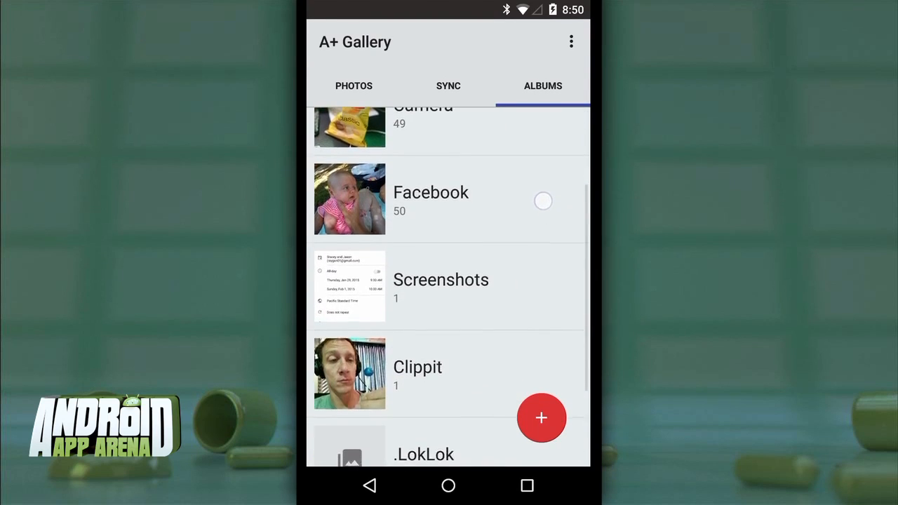
{"action": "left_click", "coordinate": [541, 417]}
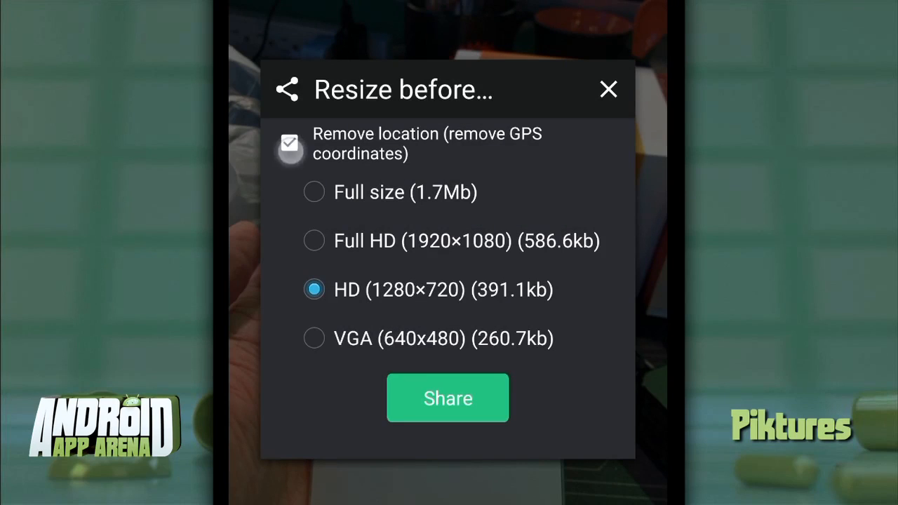
Tick Remove location for the HD-sized shared photo, then scroll the calendar view.
{"action": "left_click", "coordinate": [289, 144]}
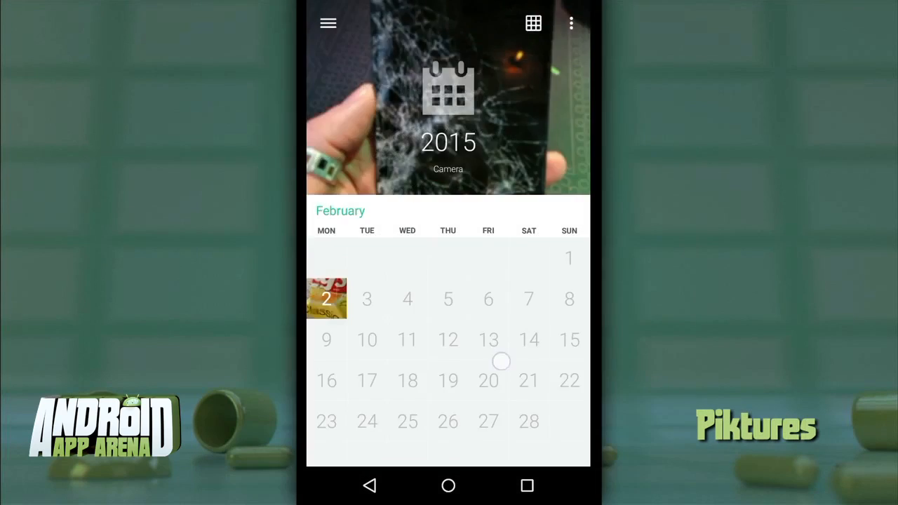
{"action": "scroll", "scroll_direction": "down", "scroll_amount": 3}
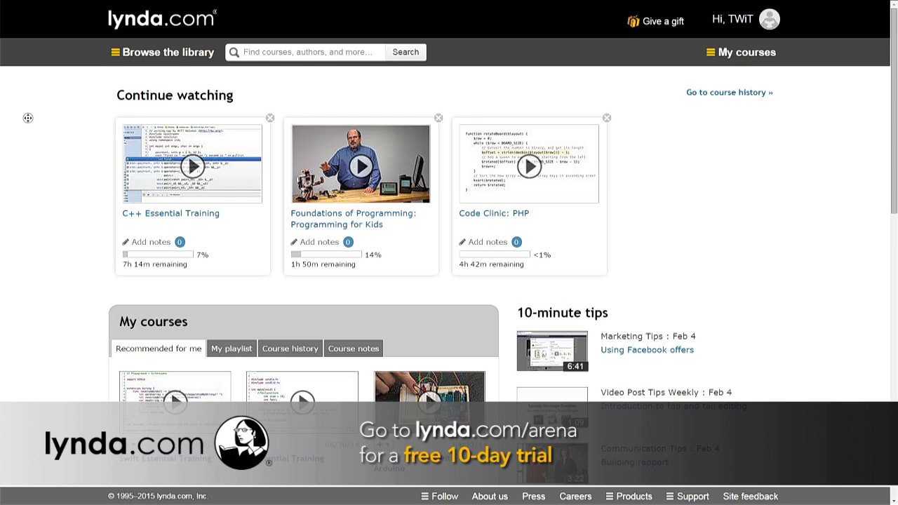
{"action": "left_click", "coordinate": [163, 52]}
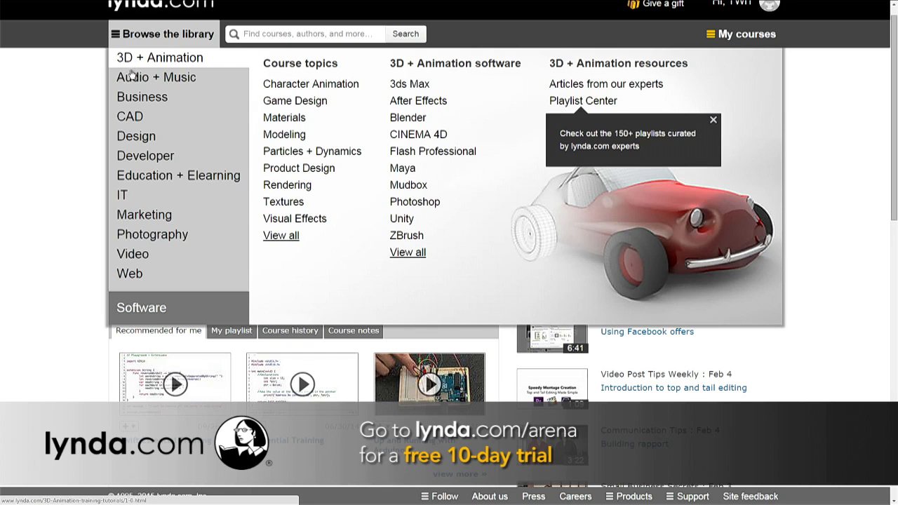
{"action": "mouse_move", "coordinate": [156, 77]}
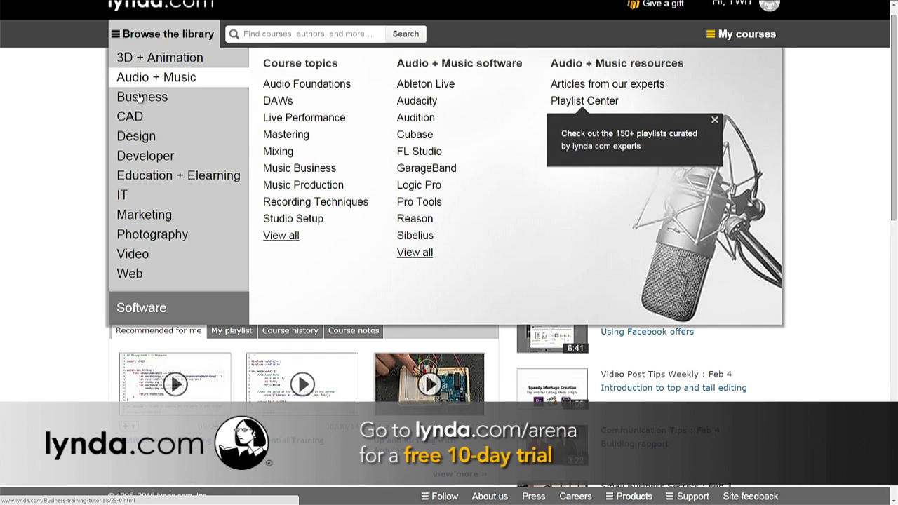
{"action": "mouse_move", "coordinate": [129, 116]}
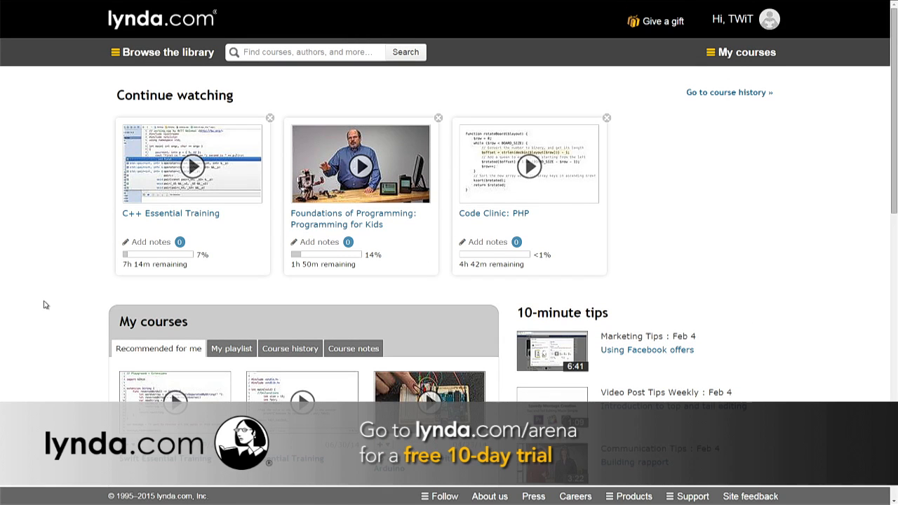
{"action": "mouse_move", "coordinate": [34, 320]}
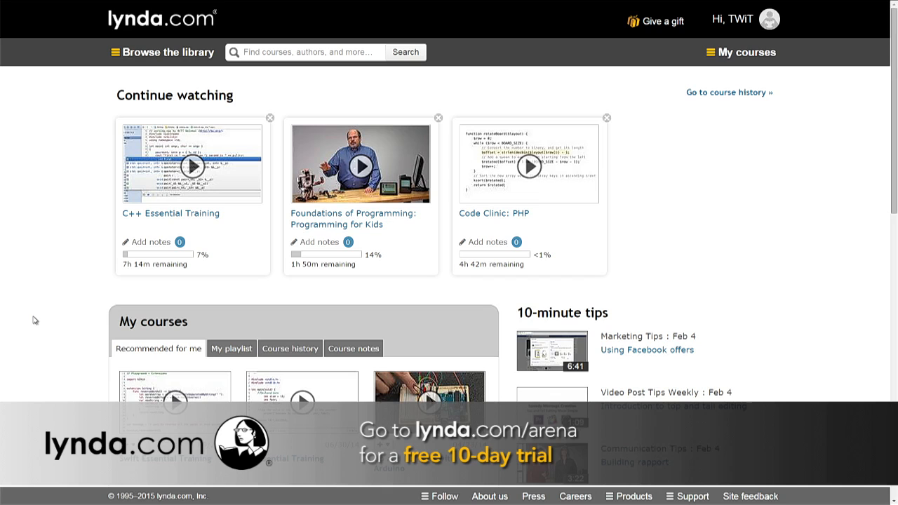
{"action": "mouse_move", "coordinate": [506, 198]}
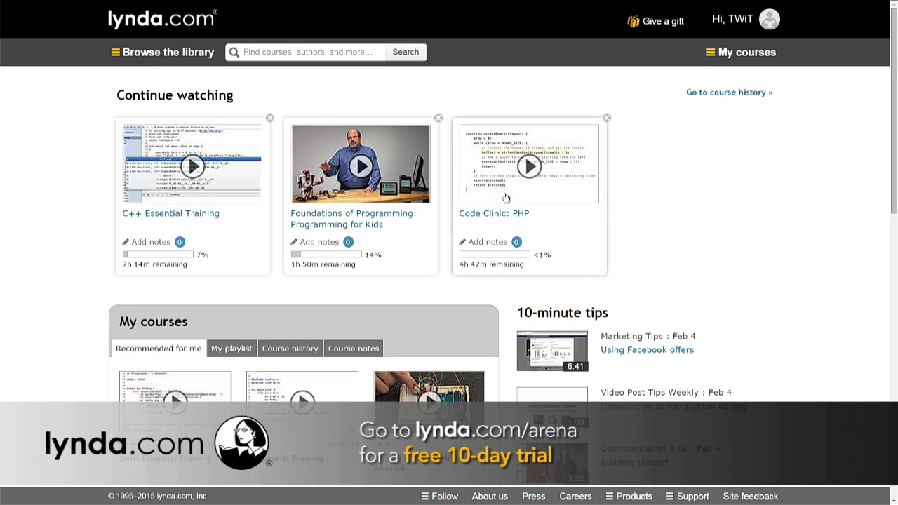
{"action": "scroll", "scroll_direction": "down", "scroll_amount": 3}
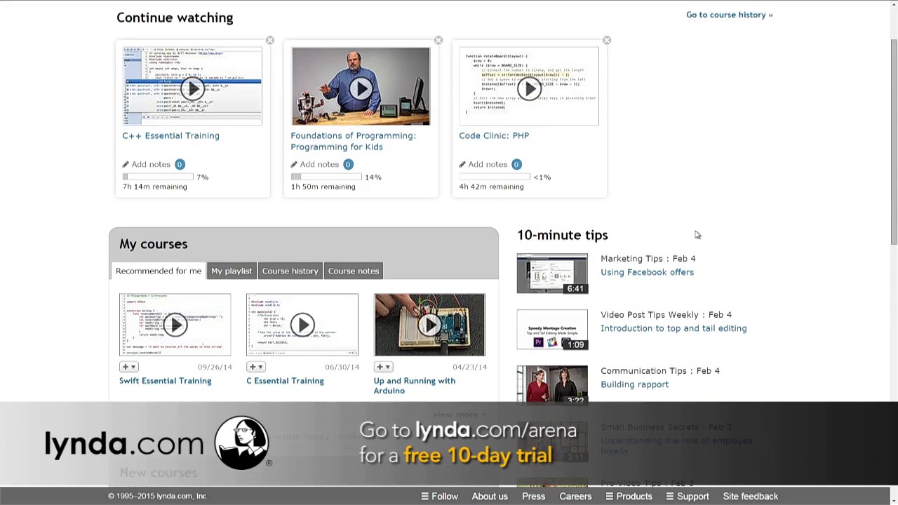
{"action": "scroll", "scroll_direction": "down", "scroll_amount": 3}
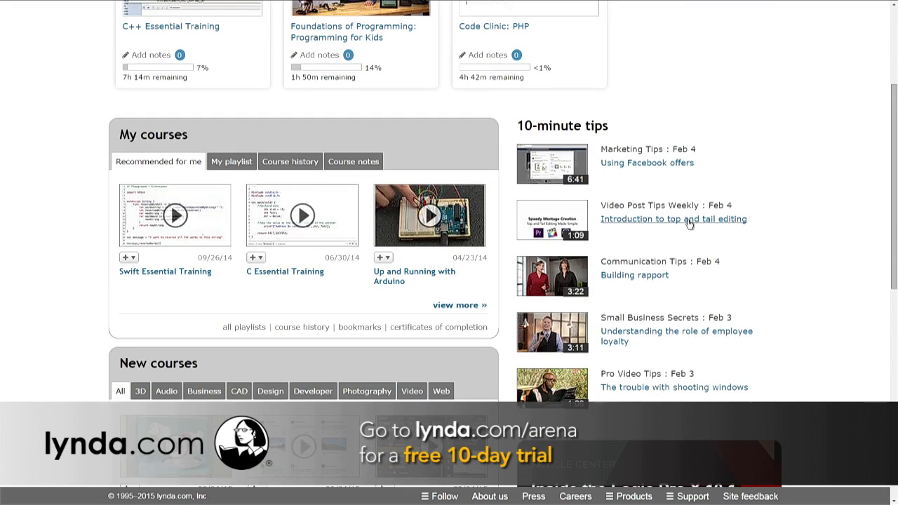
{"action": "scroll", "scroll_direction": "down", "scroll_amount": 3}
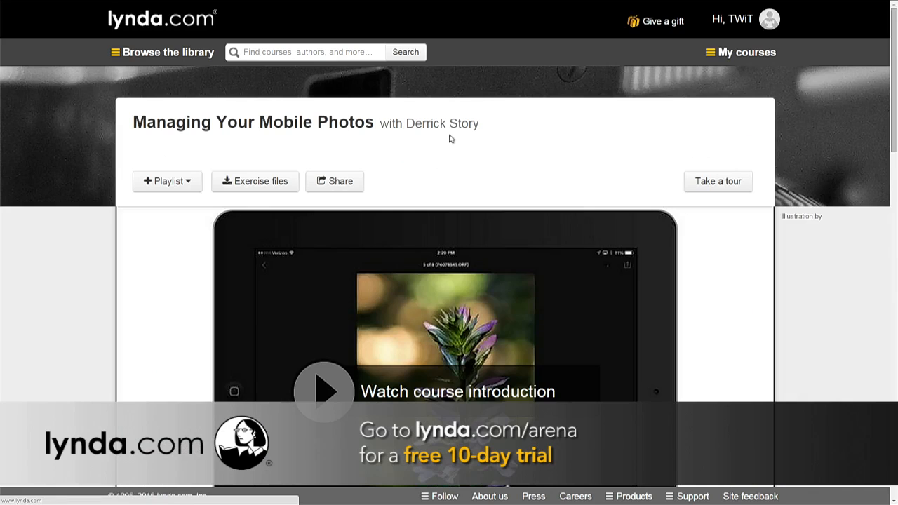
{"action": "mouse_move", "coordinate": [834, 238]}
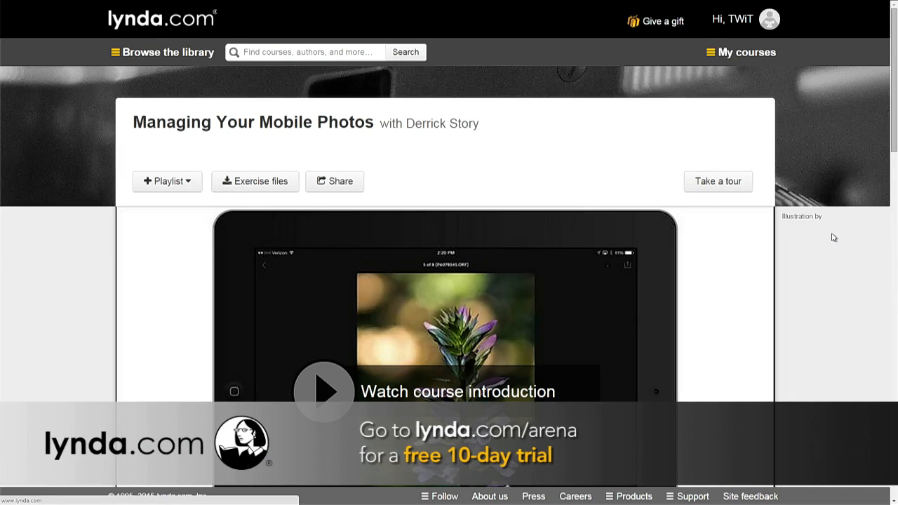
{"action": "scroll", "scroll_direction": "down", "scroll_amount": 3}
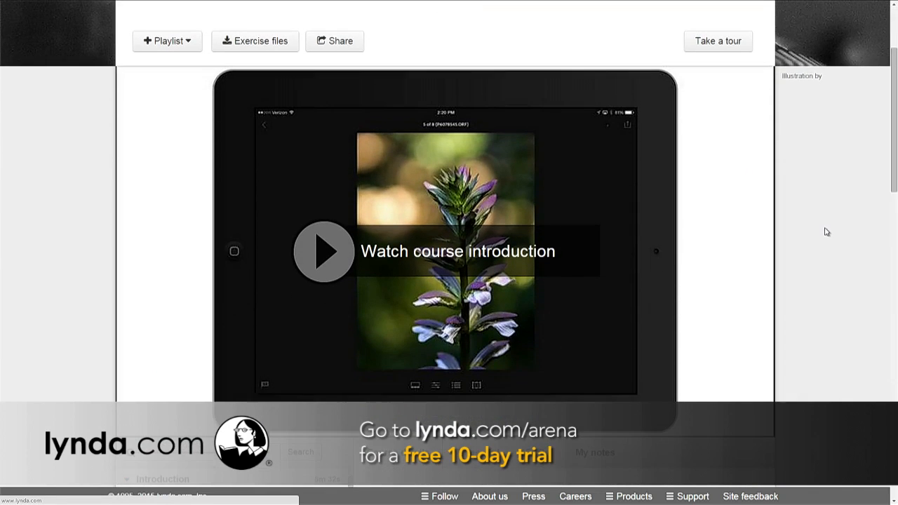
{"action": "scroll", "scroll_direction": "down", "scroll_amount": 3}
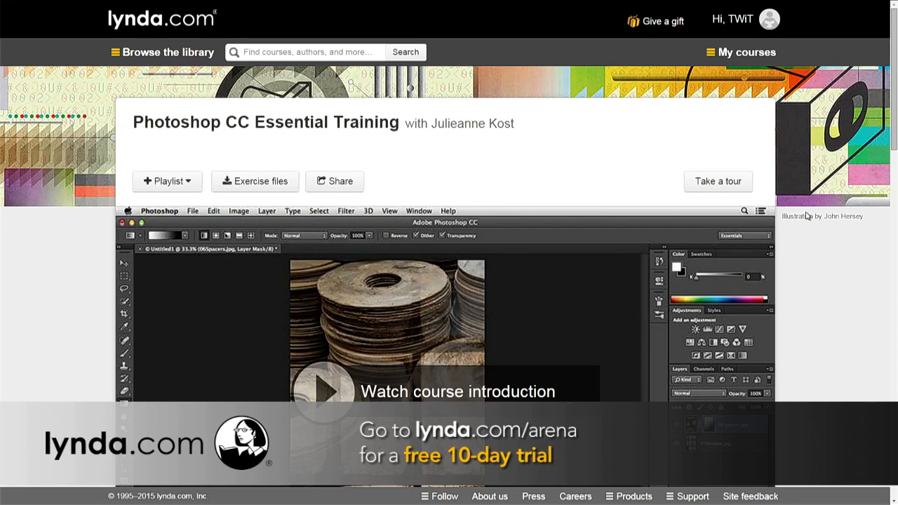
{"action": "scroll", "scroll_direction": "down", "scroll_amount": 3}
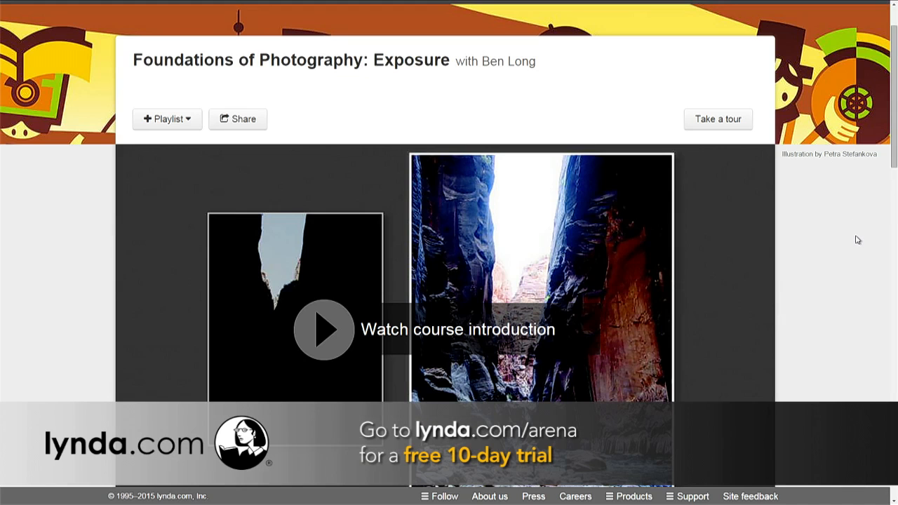
{"action": "scroll", "scroll_direction": "down", "scroll_amount": 3}
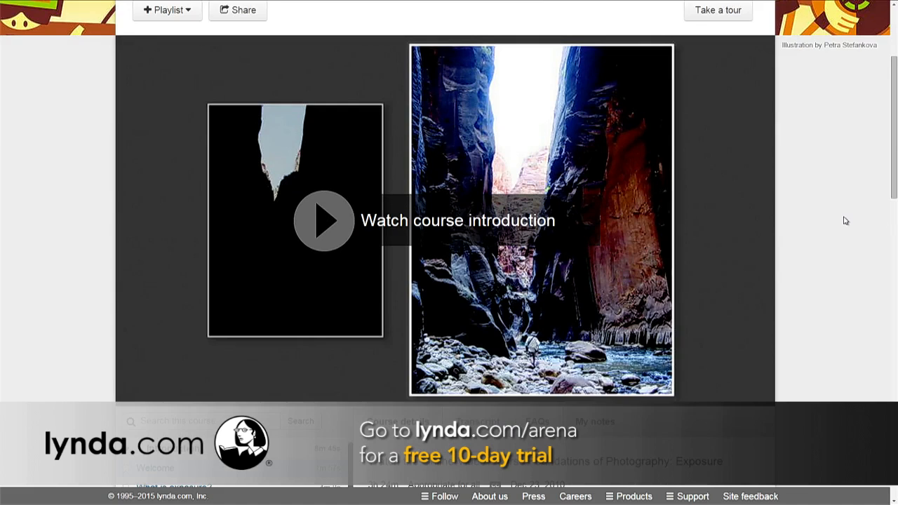
{"action": "scroll", "scroll_direction": "down", "scroll_amount": 3}
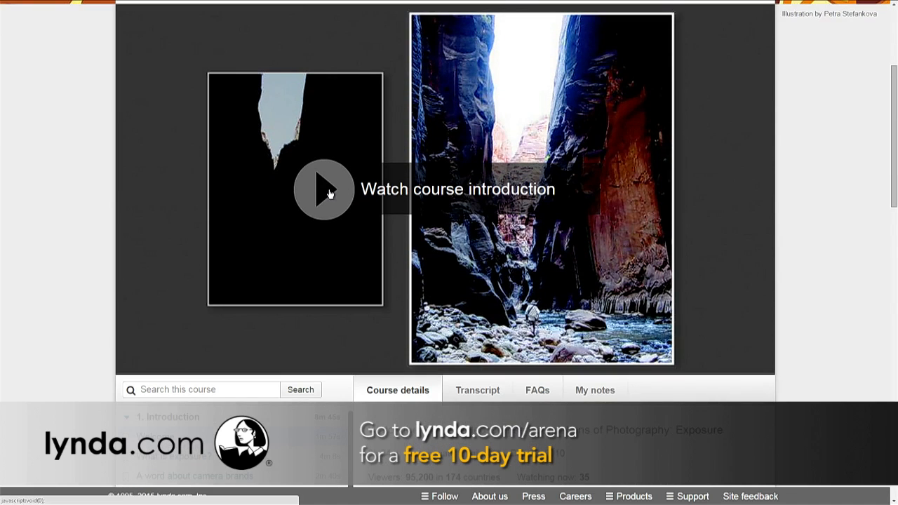
{"action": "left_click", "coordinate": [324, 190]}
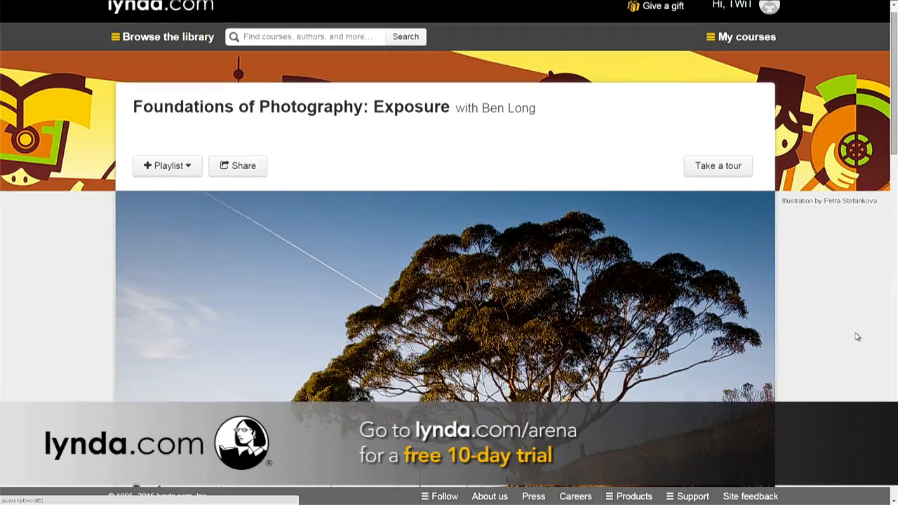
{"action": "scroll", "scroll_direction": "down", "scroll_amount": 3}
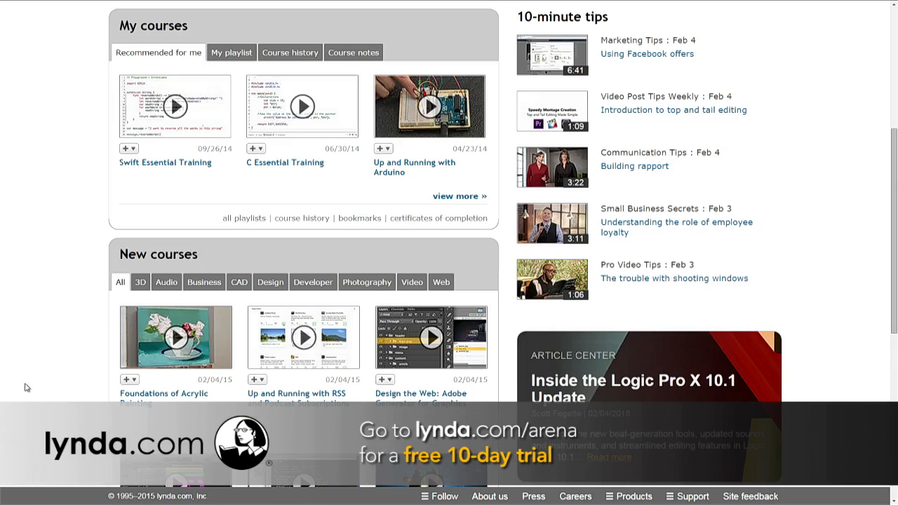
Scroll the lynda.com home page before switching to Seene's Timeline feed.
{"action": "scroll", "scroll_direction": "up", "scroll_amount": 3}
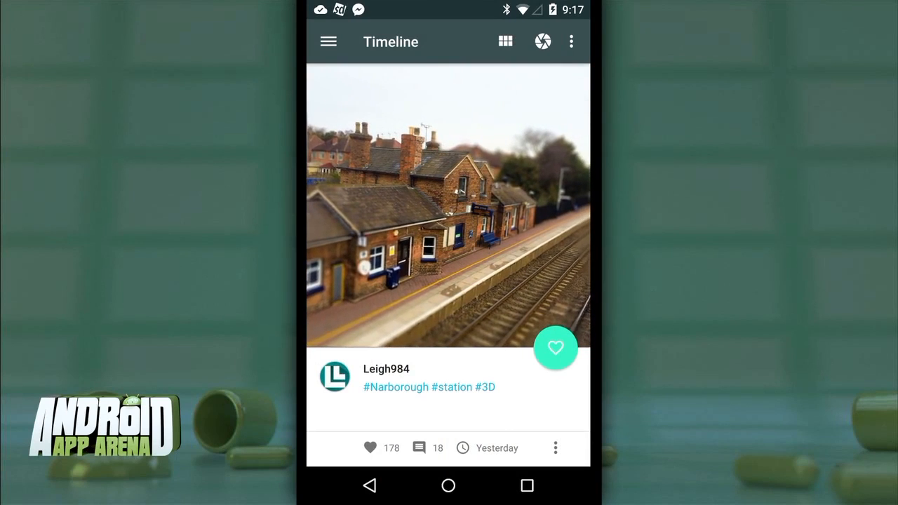
Capture a 3D scene of the tissue box on the desk with the Seene shutter.
{"action": "left_click", "coordinate": [542, 42]}
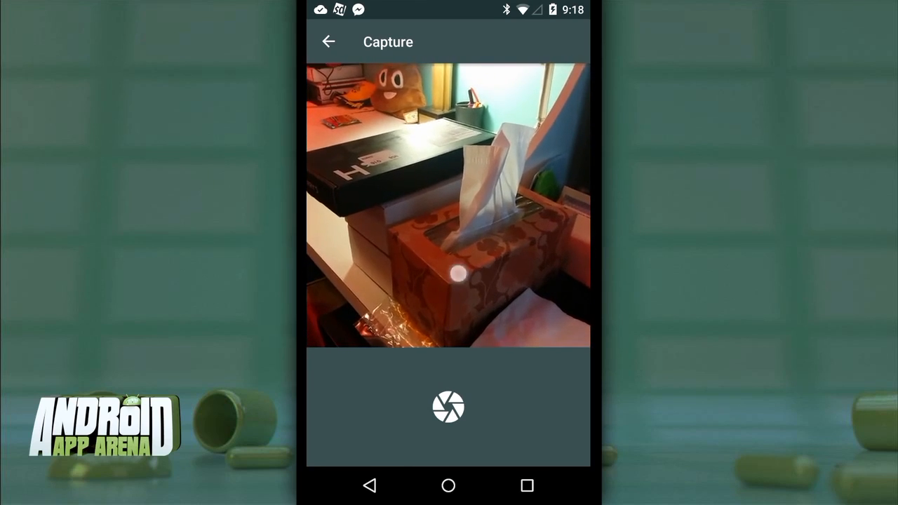
{"action": "left_click", "coordinate": [449, 407]}
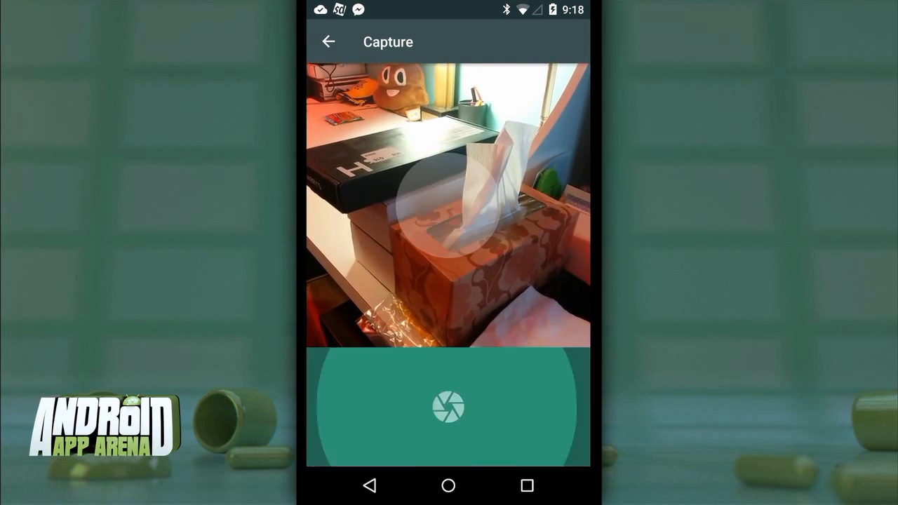
{"action": "left_click", "coordinate": [449, 407]}
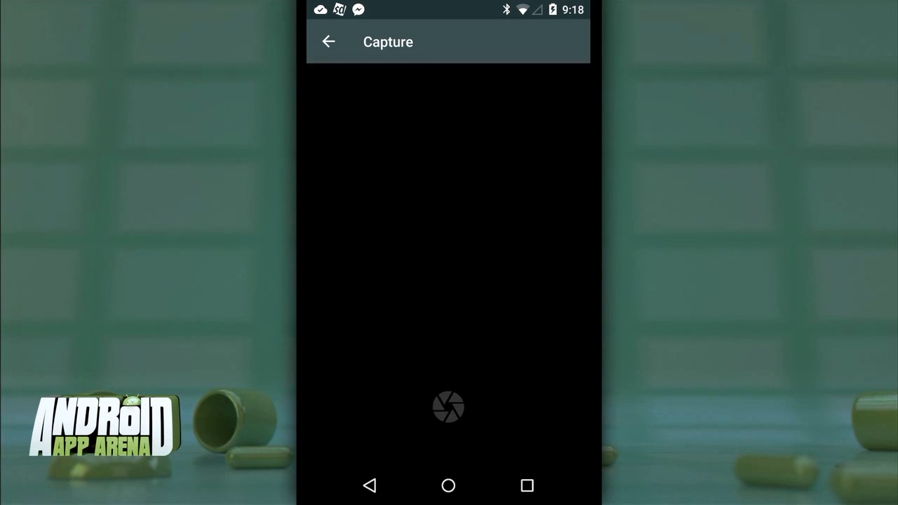
{"action": "left_click", "coordinate": [449, 407]}
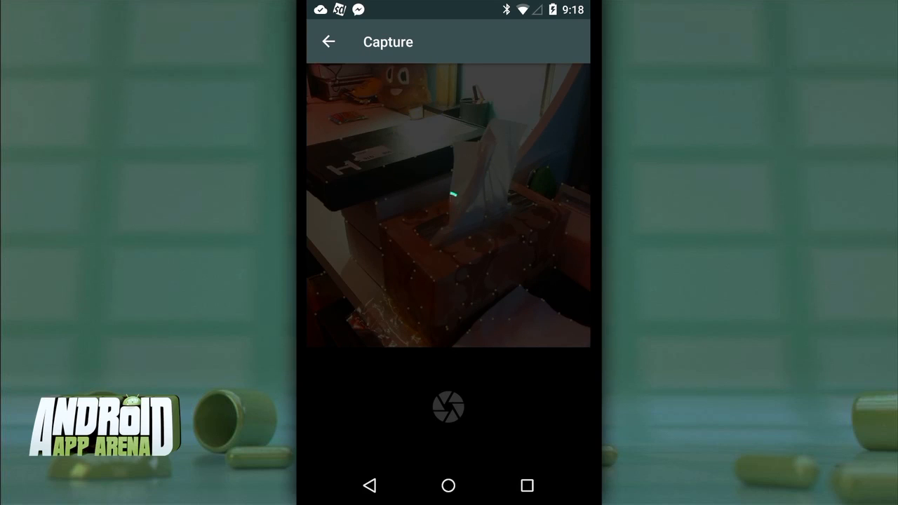
{"action": "left_click", "coordinate": [448, 407]}
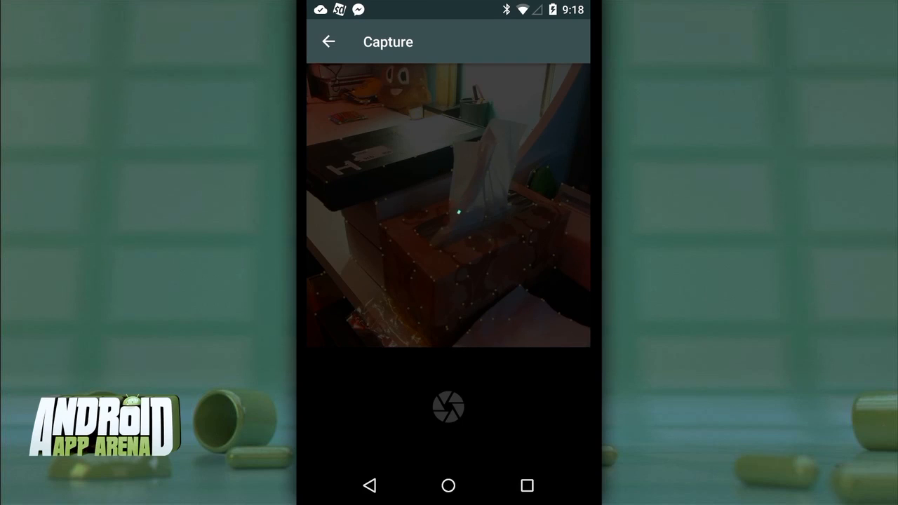
{"action": "left_click", "coordinate": [447, 407]}
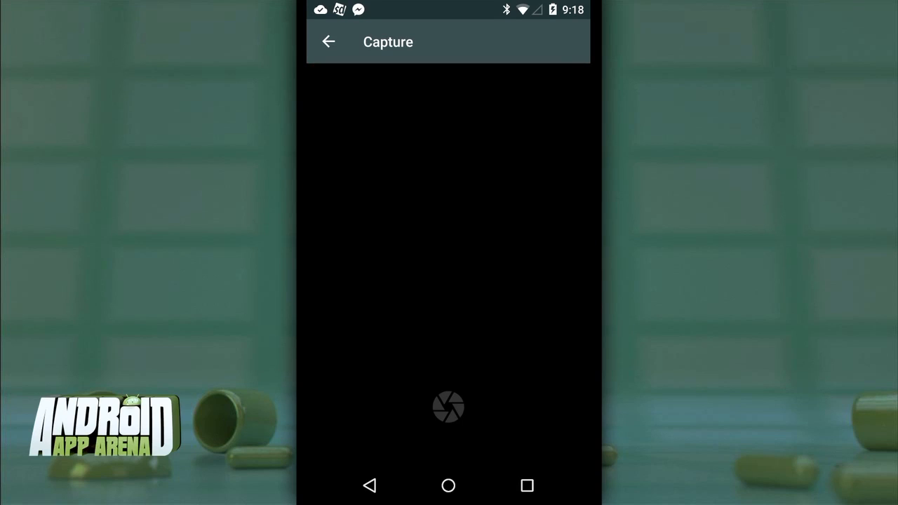
{"action": "left_click", "coordinate": [447, 407]}
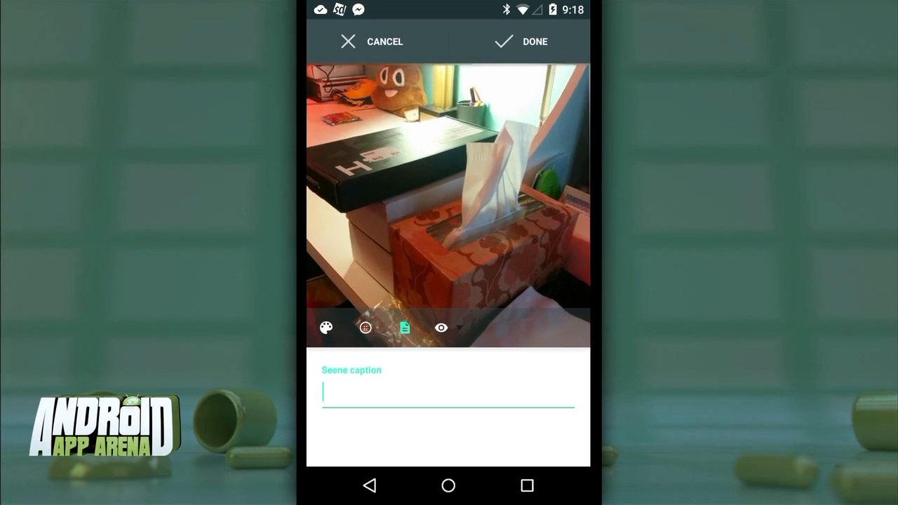
Caption the scene 'Tissue box', browse colour filters, and finish editing.
{"action": "left_click", "coordinate": [449, 392]}
{"action": "type", "text": "Tissue box"}
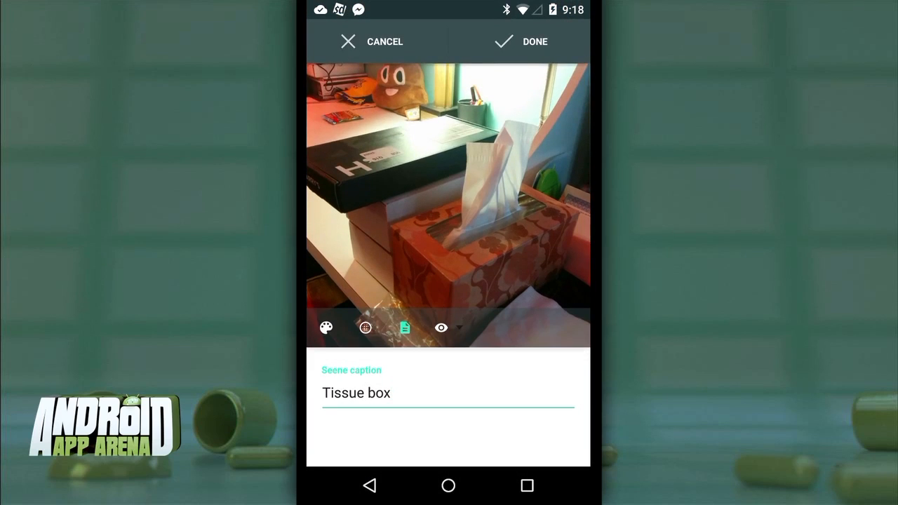
{"action": "left_click", "coordinate": [365, 327]}
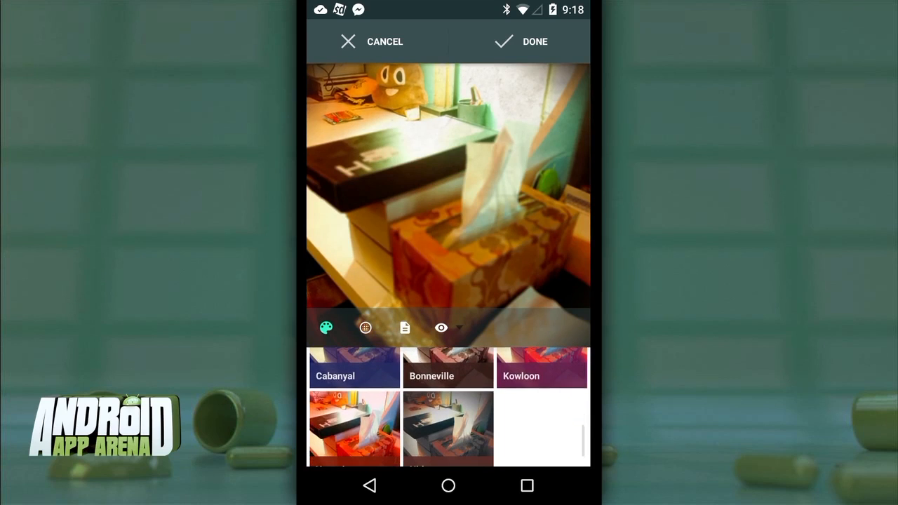
{"action": "left_click", "coordinate": [353, 428]}
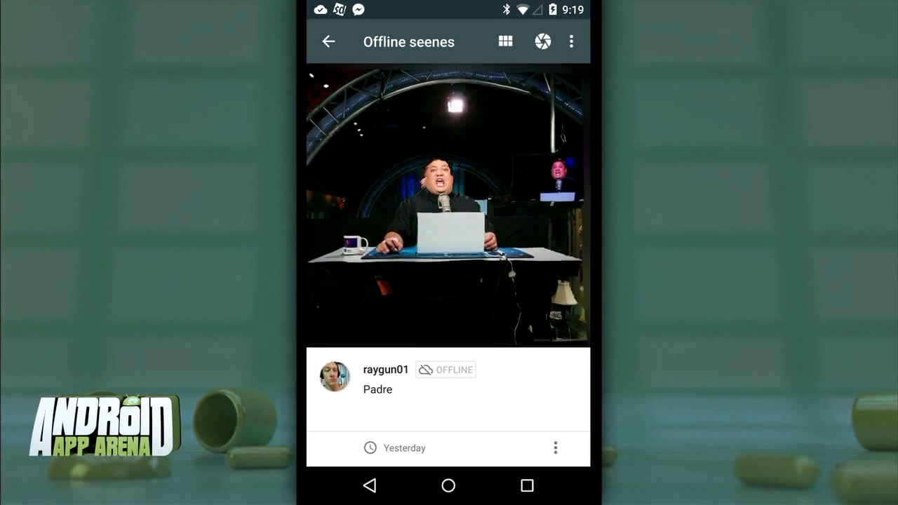
Go back from Offline seenes to Explore and open the Staff Picks set.
{"action": "left_click", "coordinate": [327, 41]}
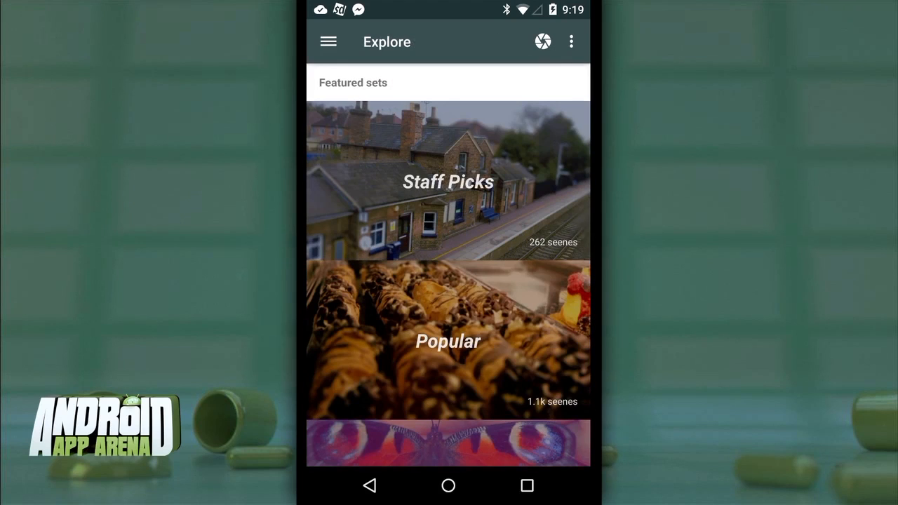
{"action": "left_click", "coordinate": [449, 181]}
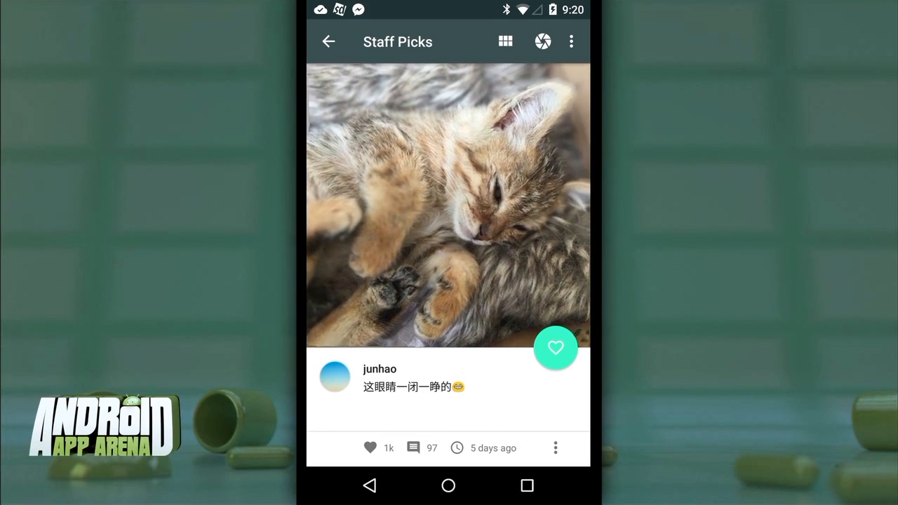
Show the Staff Picks overflow menu with Refresh, Search and View in Cardboard.
{"action": "left_click", "coordinate": [570, 41]}
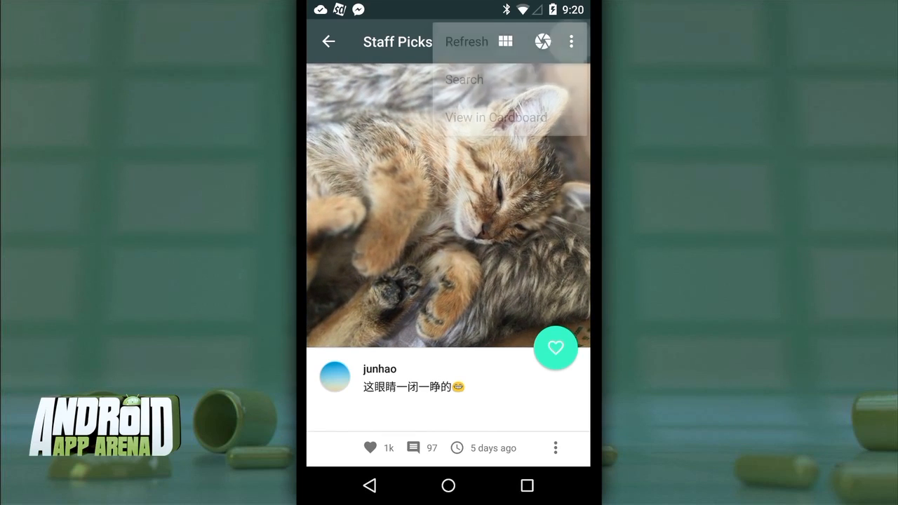